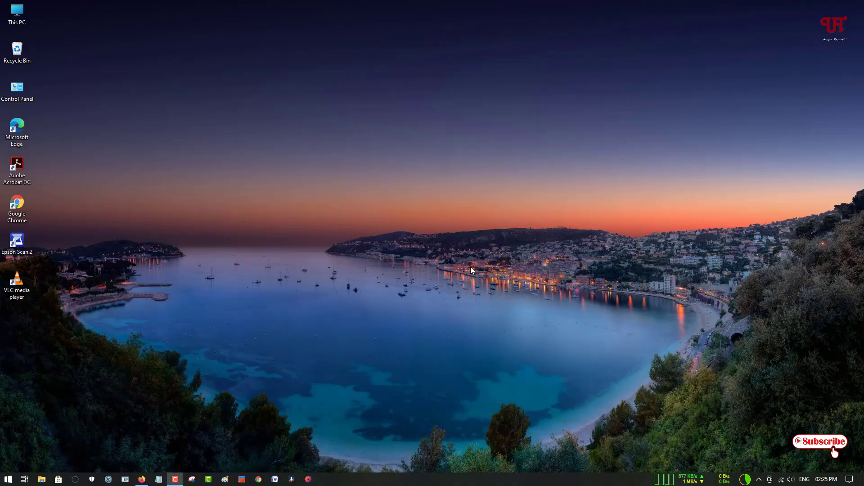
{"action": "mouse_move", "coordinate": [427, 225]}
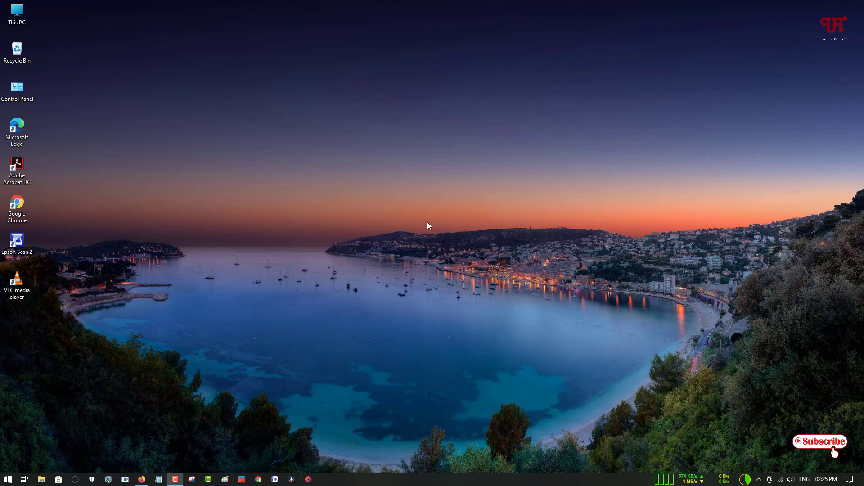
{"action": "mouse_move", "coordinate": [364, 261]}
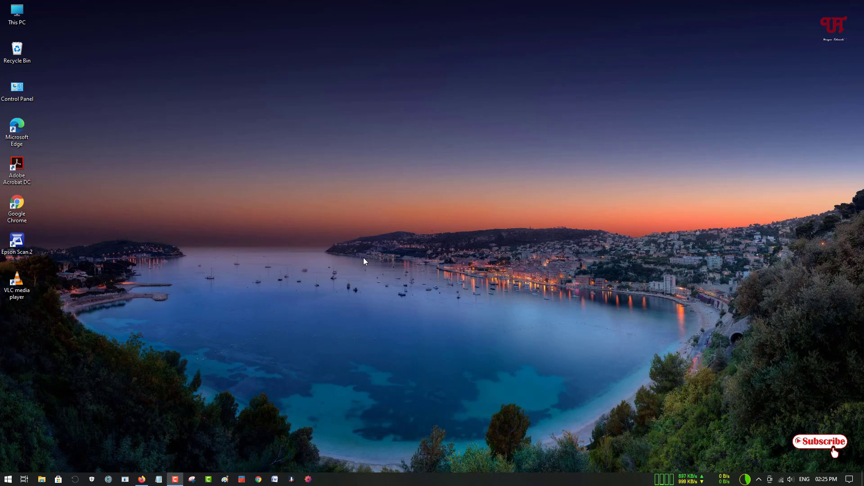
{"action": "mouse_move", "coordinate": [419, 269]}
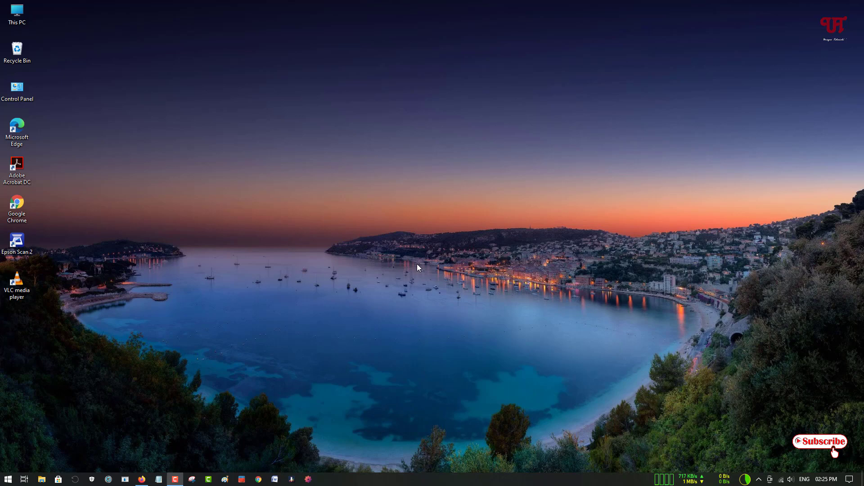
{"action": "mouse_move", "coordinate": [335, 261]}
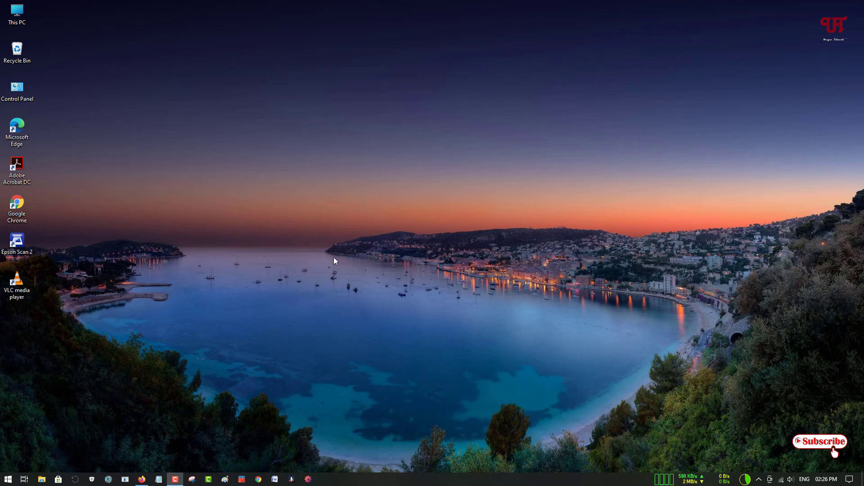
- Open the browser and follow the 'StrokesPlus.net - Mouse Gestures and More for Windows' result
{"action": "left_click", "coordinate": [142, 479]}
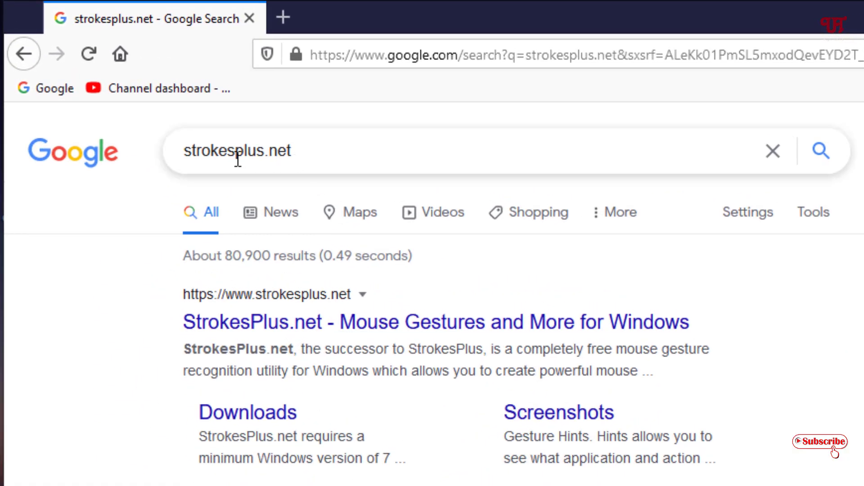
{"action": "mouse_move", "coordinate": [228, 184]}
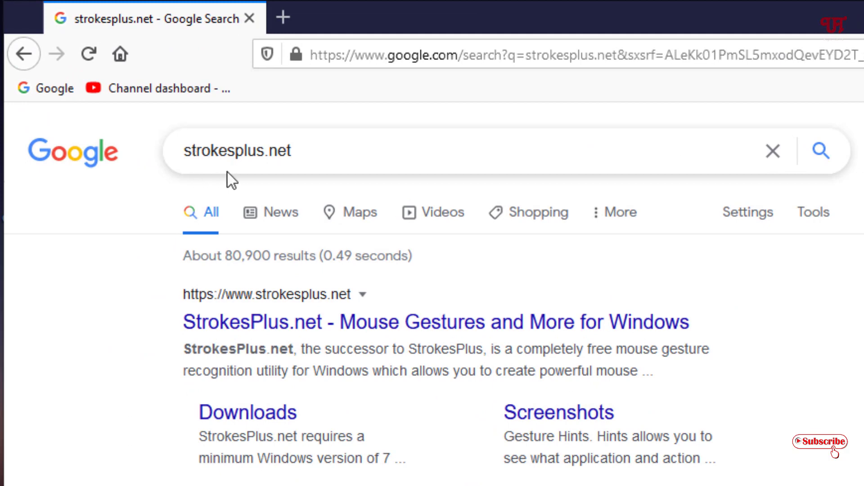
{"action": "mouse_move", "coordinate": [294, 183]}
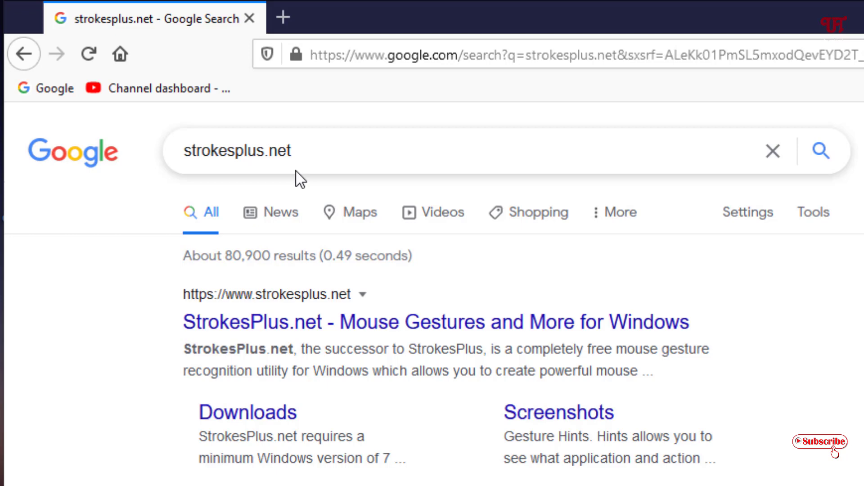
{"action": "mouse_move", "coordinate": [270, 335]}
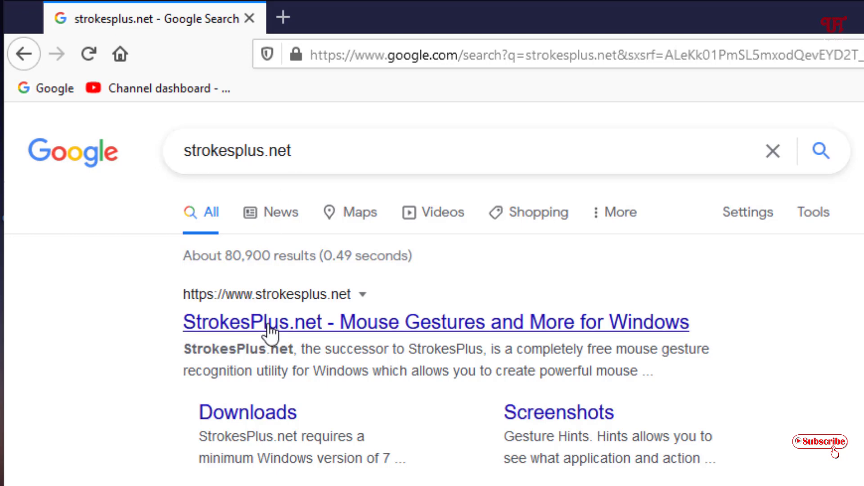
{"action": "left_click", "coordinate": [279, 322]}
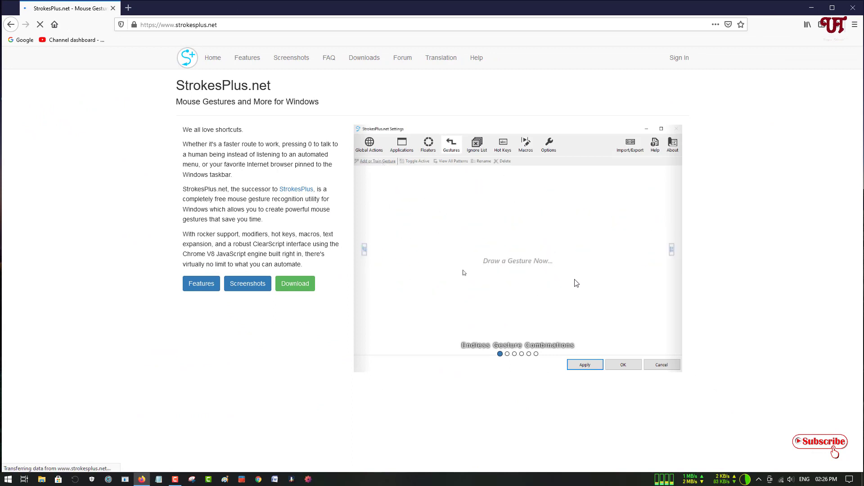
- Go from the StrokesPlus.net home page to its Downloads page via the Download button
{"action": "left_click", "coordinate": [377, 162]}
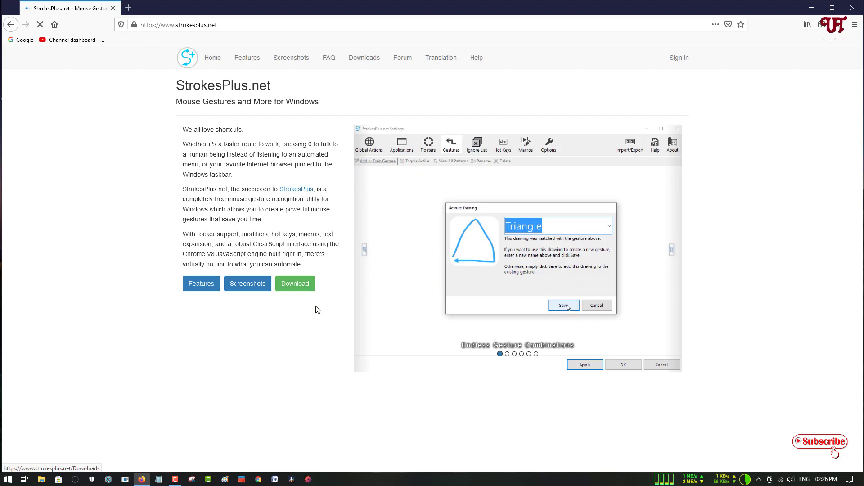
{"action": "left_click", "coordinate": [563, 305]}
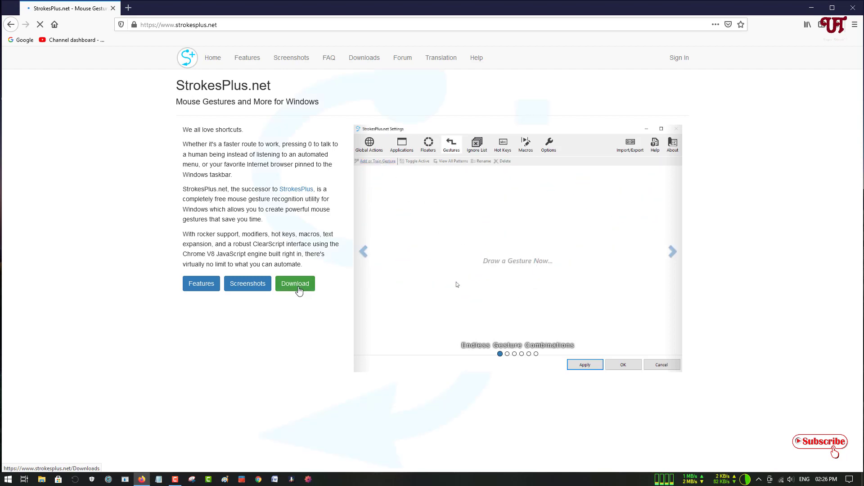
{"action": "left_click", "coordinate": [294, 284]}
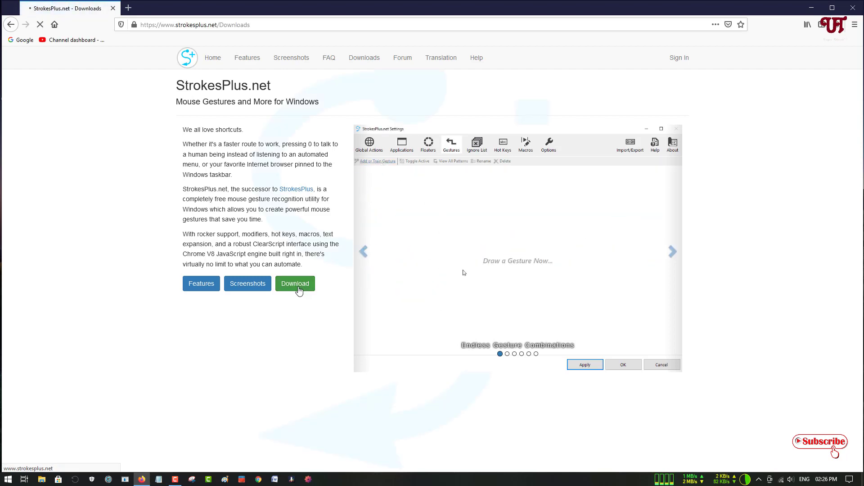
- Request the release 0.4.2.6 installer via Download Installer under Installer Version
{"action": "left_click", "coordinate": [295, 284]}
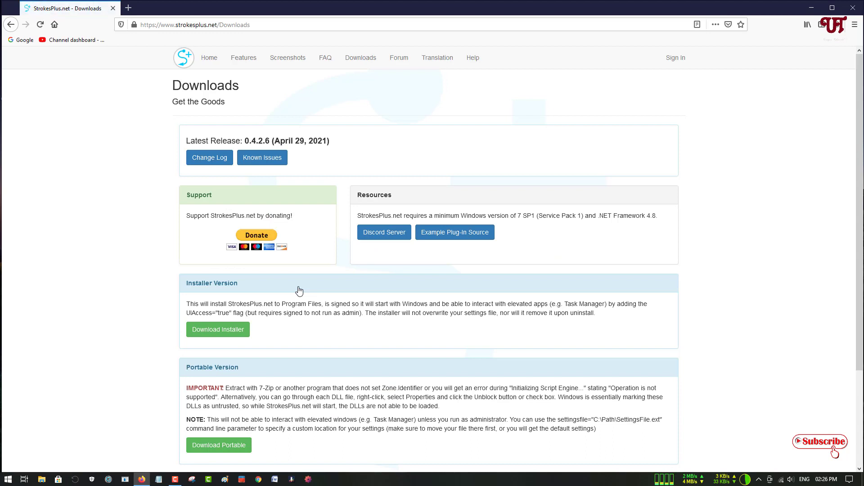
{"action": "scroll", "scroll_direction": "down", "scroll_amount": 3}
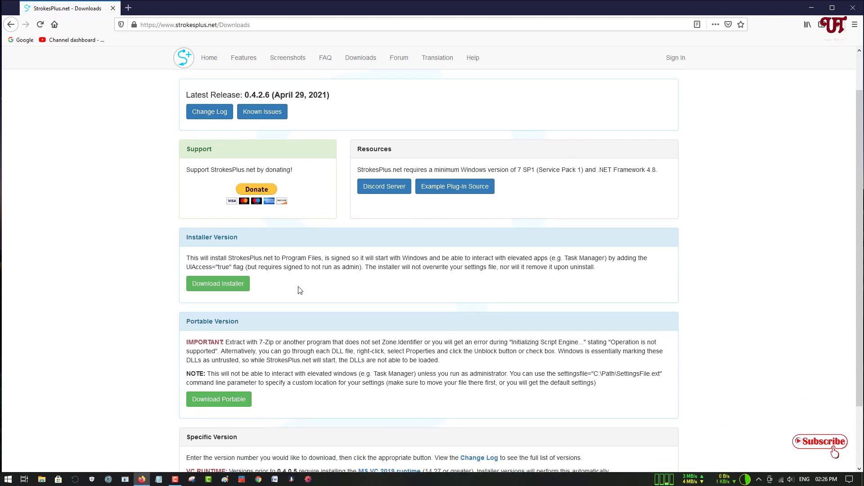
{"action": "mouse_move", "coordinate": [265, 286]}
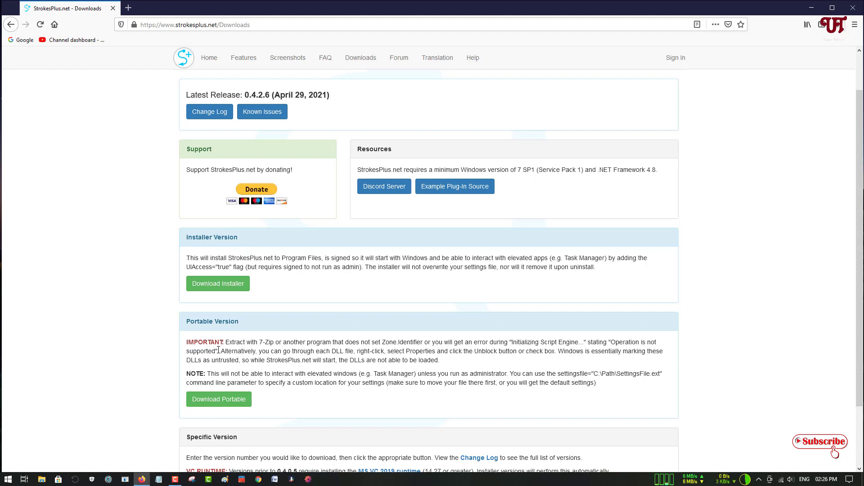
{"action": "mouse_move", "coordinate": [228, 397]}
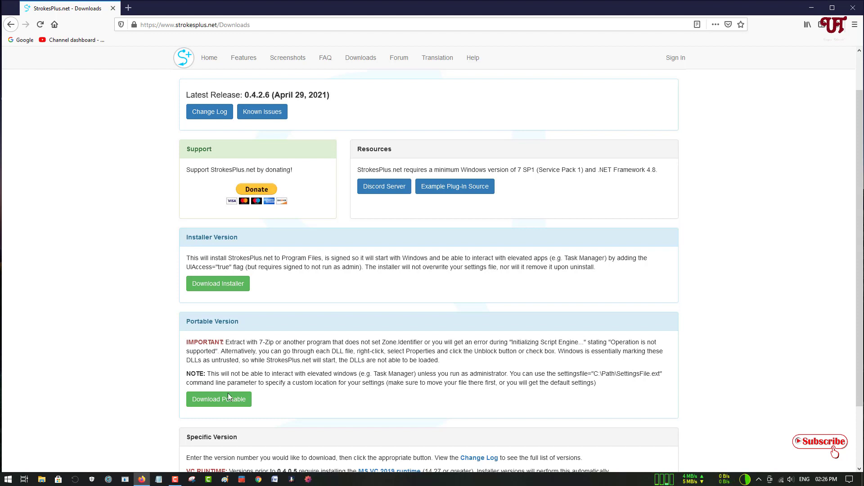
{"action": "mouse_move", "coordinate": [236, 390]}
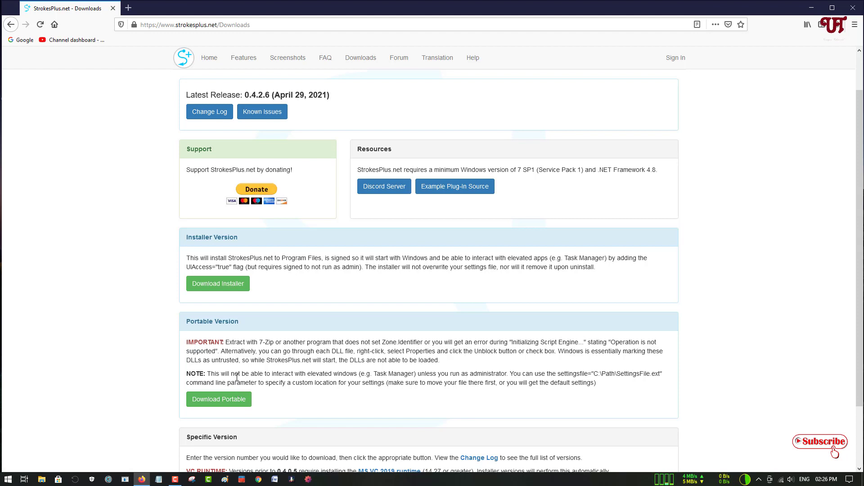
{"action": "mouse_move", "coordinate": [222, 245]}
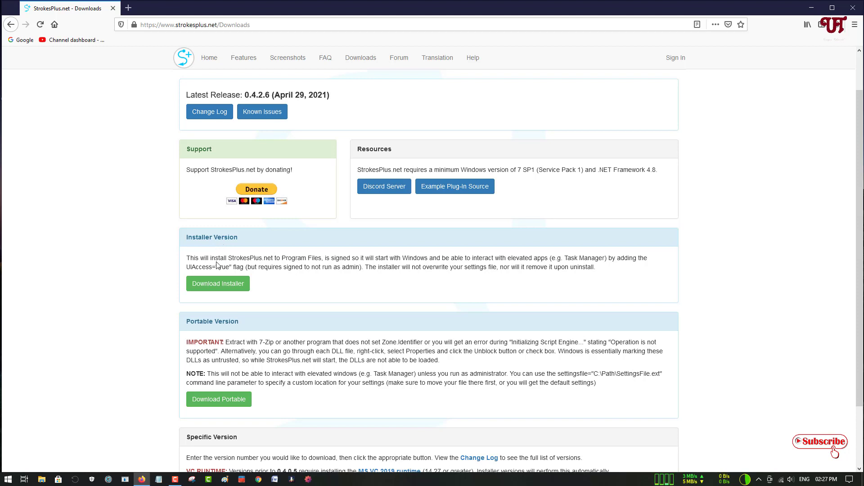
{"action": "mouse_move", "coordinate": [200, 251]}
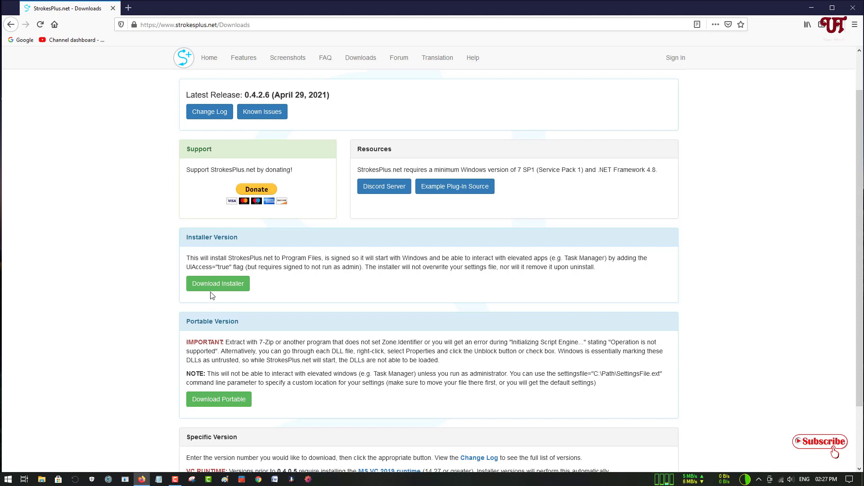
{"action": "mouse_move", "coordinate": [223, 415]}
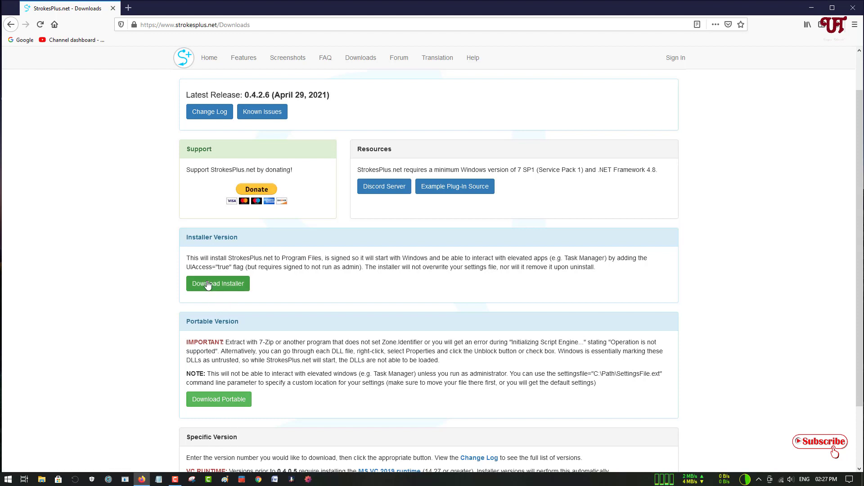
{"action": "left_click", "coordinate": [218, 284]}
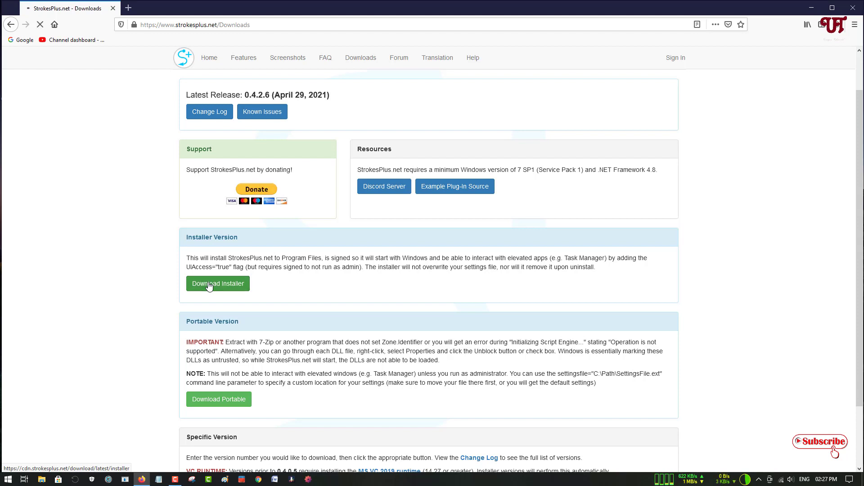
- Save StrokesPlus.net_Setup_0.4.2.6.exe (17.6 MB) to disk in Firefox
{"action": "left_click", "coordinate": [218, 284]}
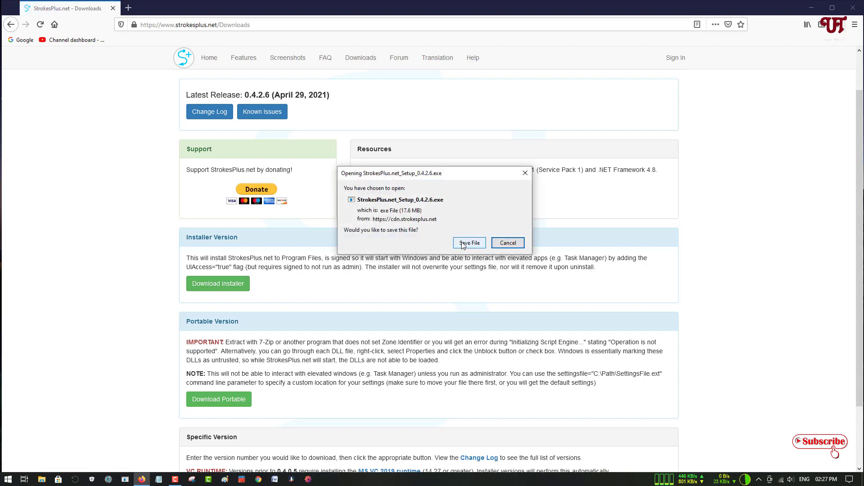
{"action": "left_click", "coordinate": [470, 242]}
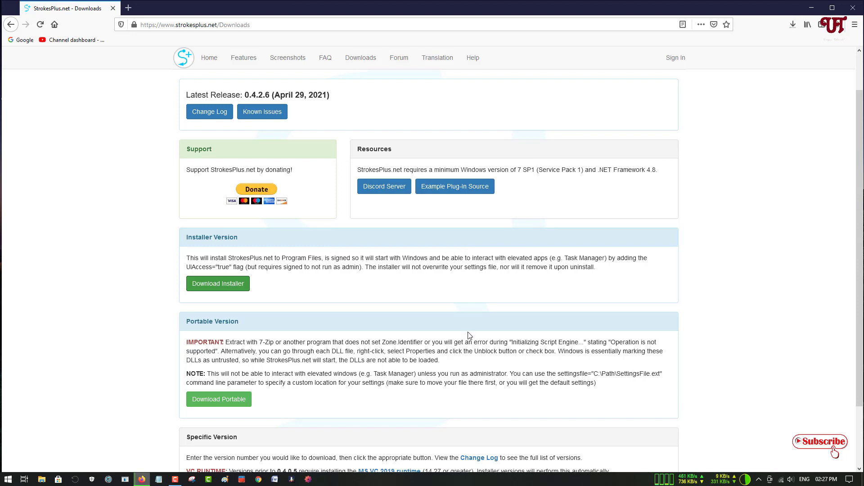
{"action": "mouse_move", "coordinate": [792, 24]}
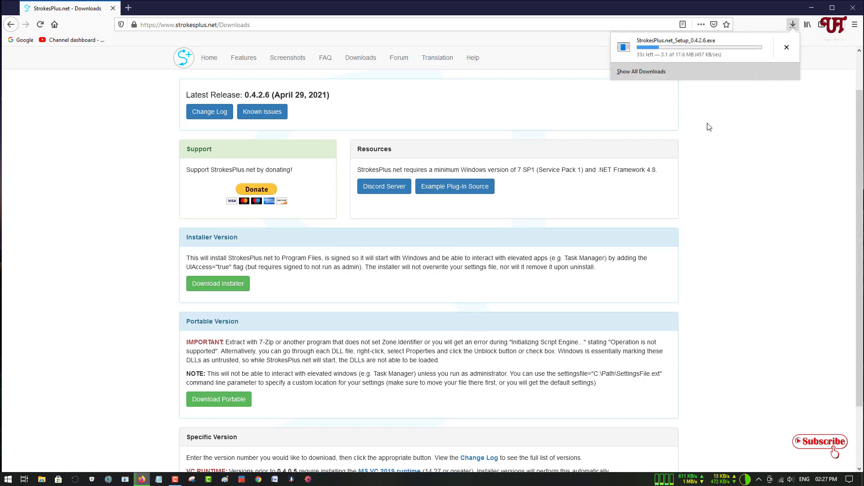
{"action": "mouse_move", "coordinate": [706, 165]}
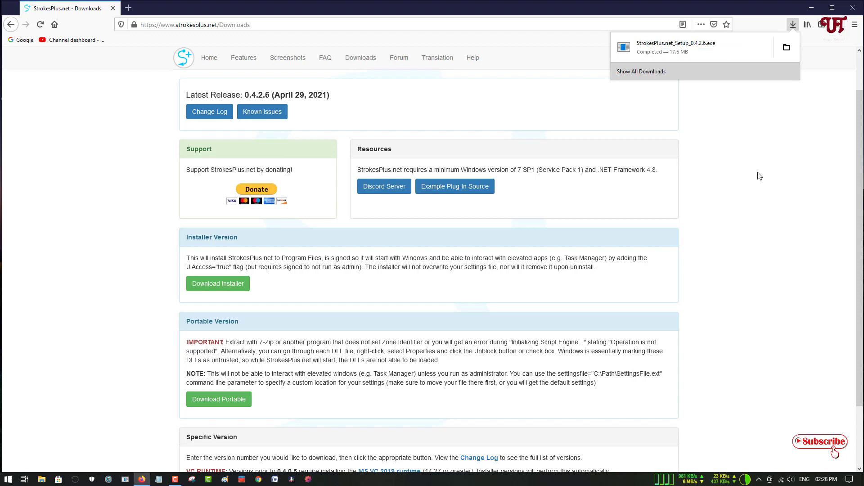
{"action": "mouse_move", "coordinate": [786, 47]}
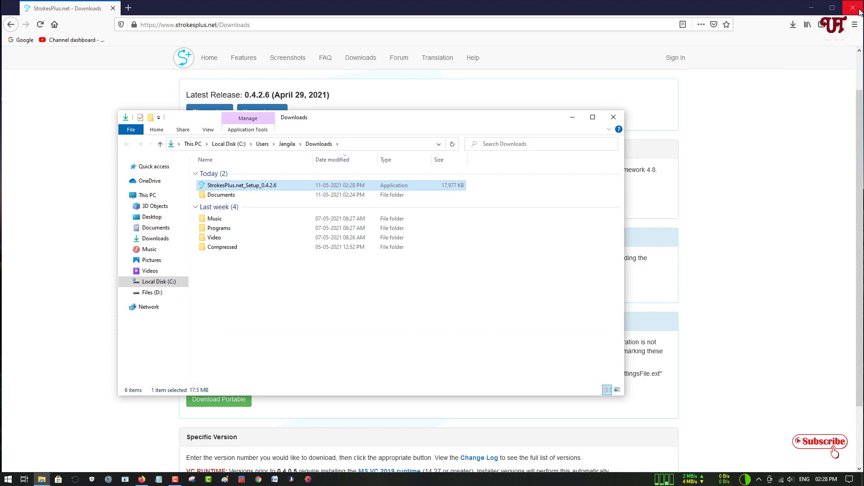
- Close Firefox, then run StrokesPlus.net_Setup_0.4.2.6 from Downloads past the security warning
{"action": "left_click", "coordinate": [852, 8]}
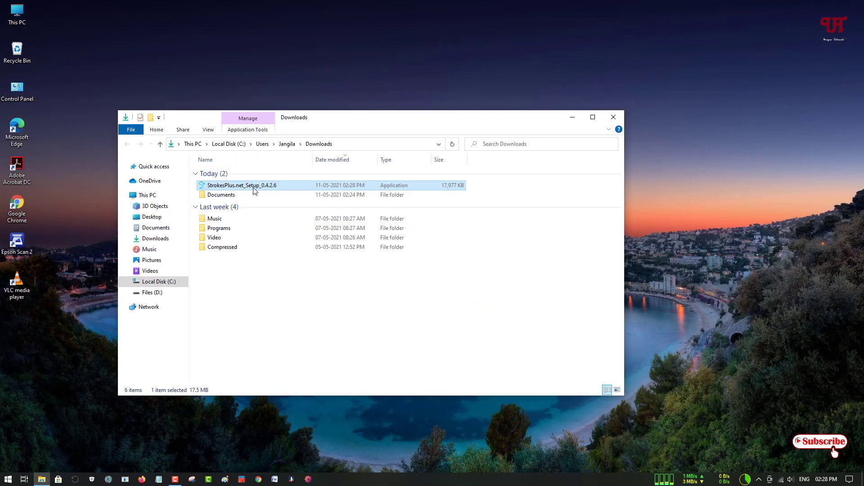
{"action": "double_click", "coordinate": [242, 185]}
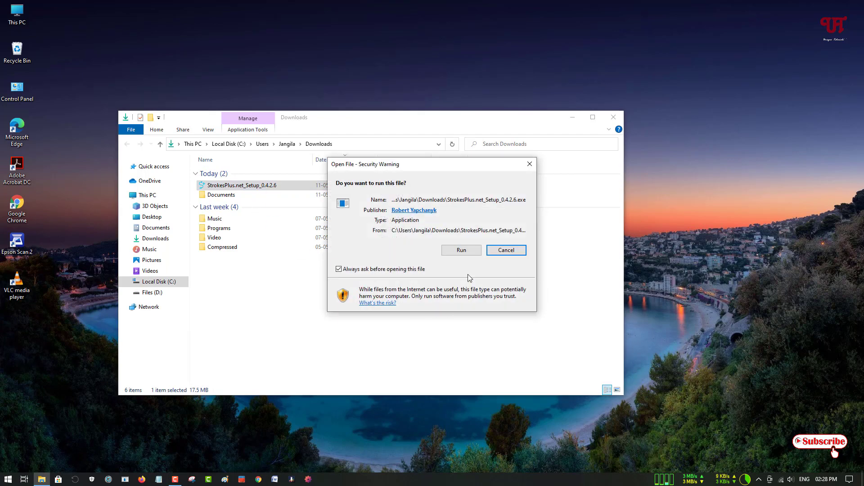
{"action": "left_click", "coordinate": [461, 250]}
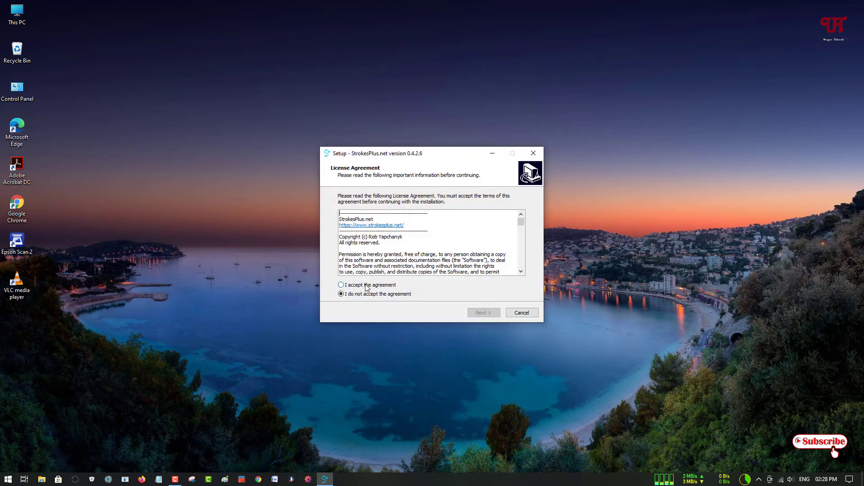
- Accept the license and finish installing, leaving 'Start StrokesPlus.net' checked
{"action": "left_click", "coordinate": [341, 285]}
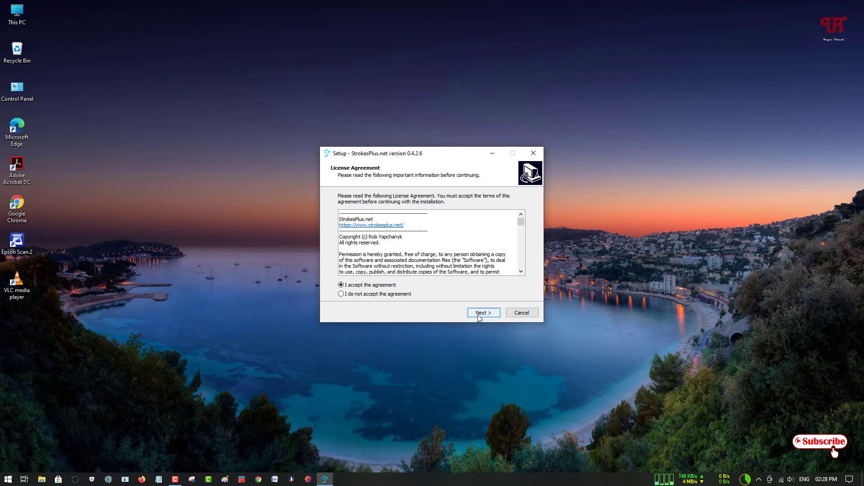
{"action": "left_click", "coordinate": [484, 312]}
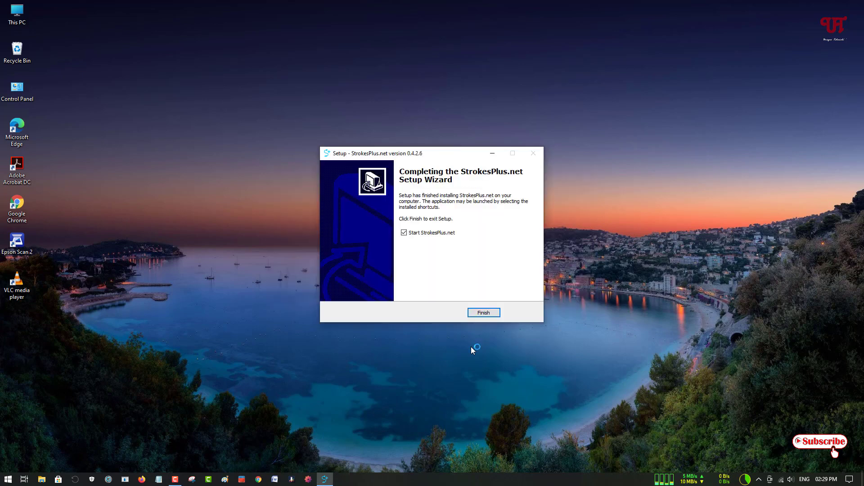
{"action": "left_click", "coordinate": [483, 312]}
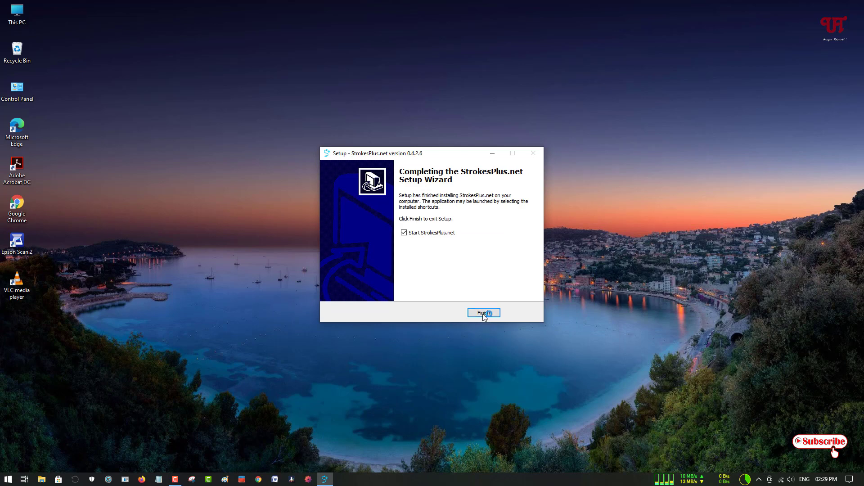
- Launch StrokesPlus.net and dismiss the sp.ConsumePhysicalInput Changes notice
{"action": "left_click", "coordinate": [483, 313]}
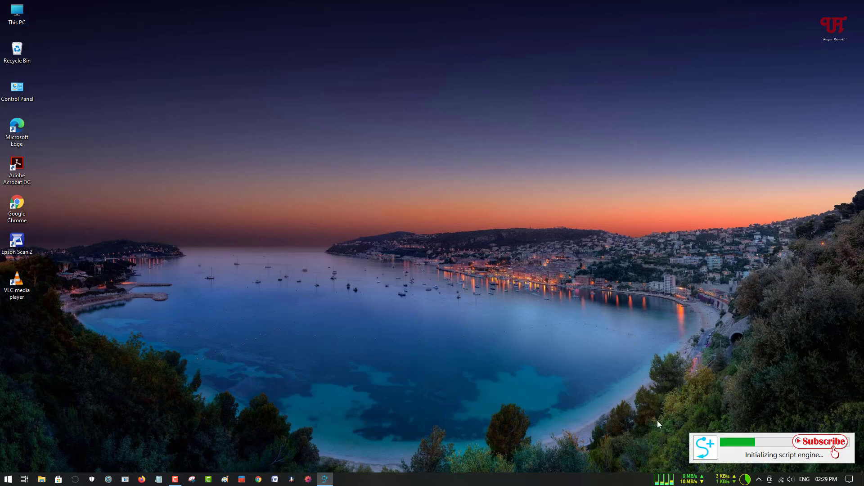
{"action": "mouse_move", "coordinate": [609, 435]}
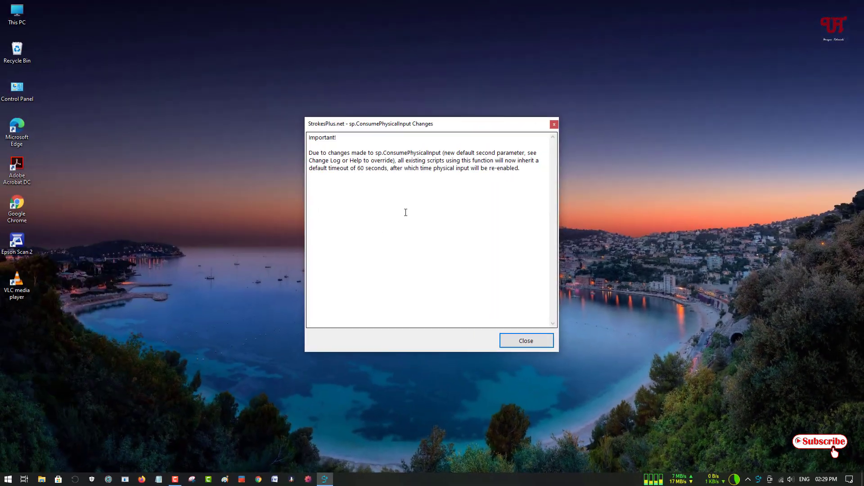
{"action": "mouse_move", "coordinate": [369, 199]}
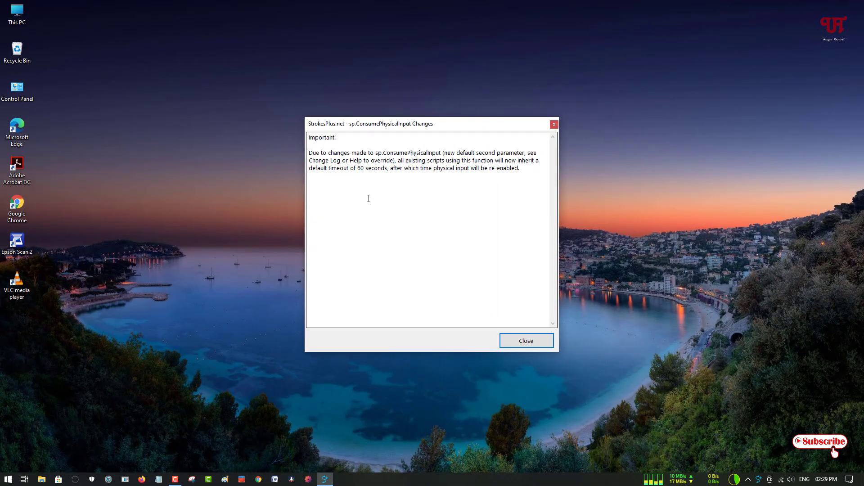
{"action": "mouse_move", "coordinate": [457, 284]}
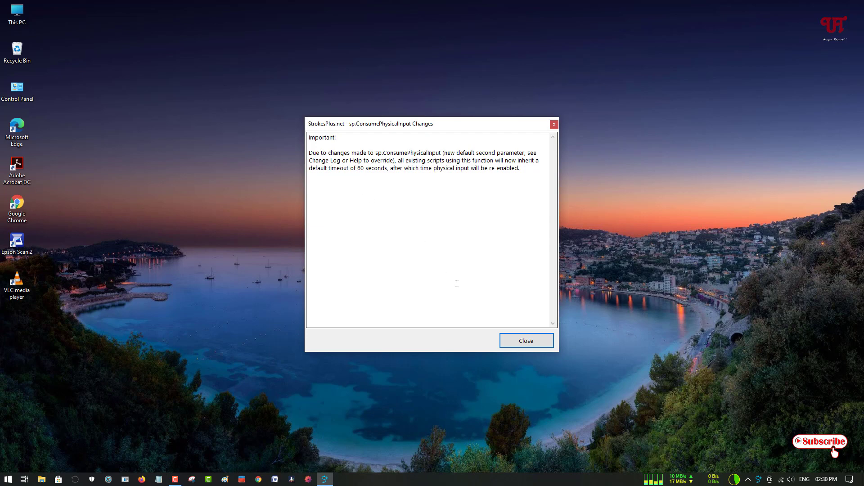
{"action": "left_click", "coordinate": [526, 340]}
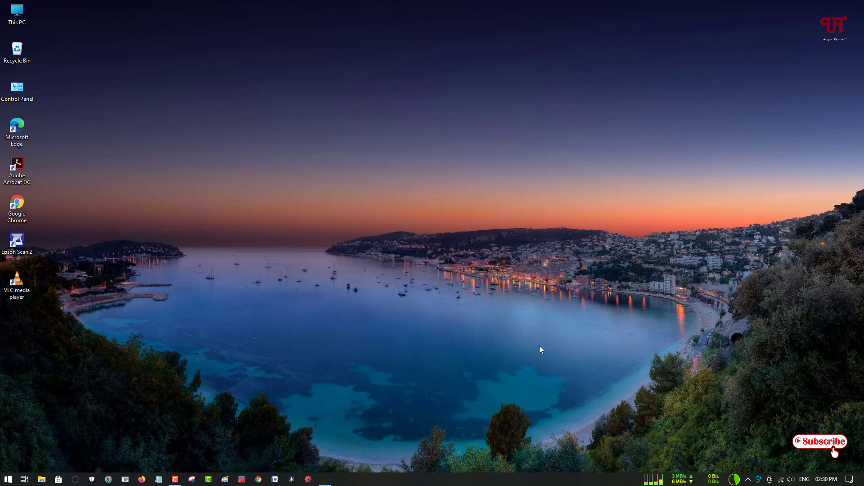
{"action": "mouse_move", "coordinate": [567, 214]}
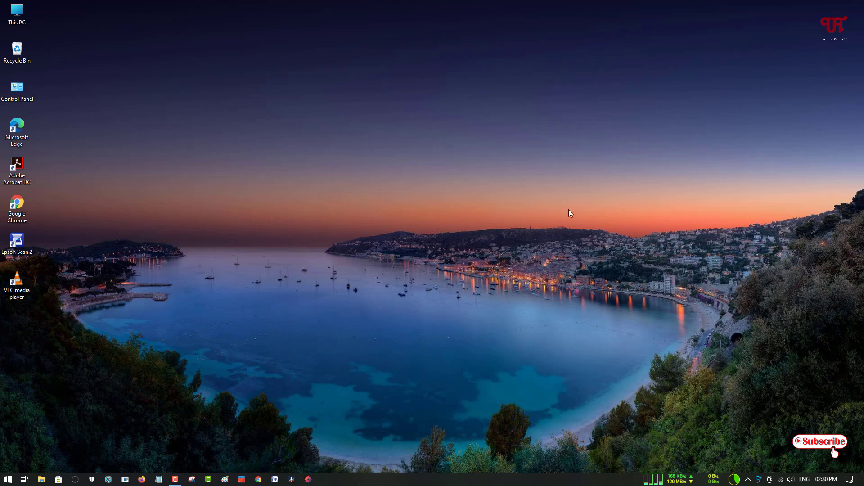
{"action": "mouse_move", "coordinate": [365, 209]}
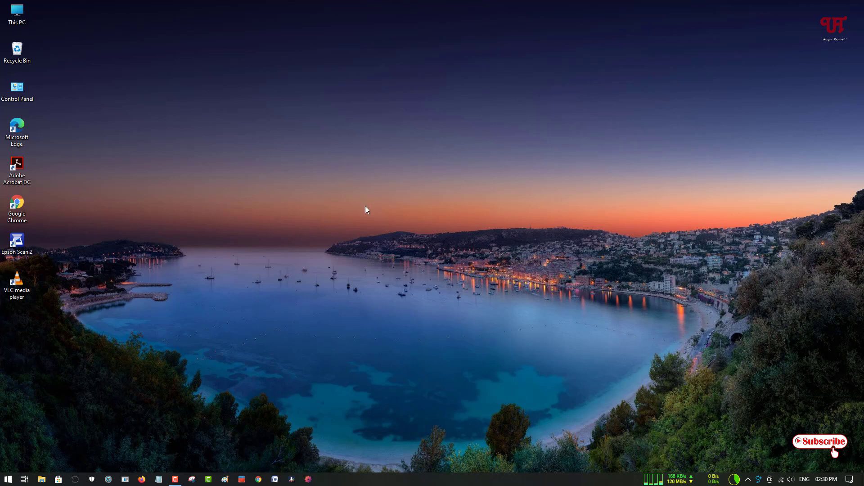
{"action": "mouse_move", "coordinate": [601, 344]}
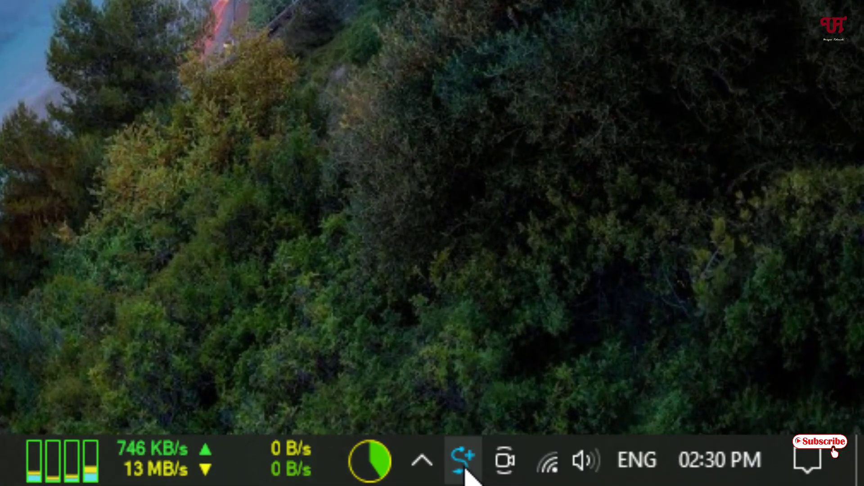
- Right-click the StrokesPlus.net tray icon to show its Open, Training Mode, Reload, Exit menu
{"action": "right_click", "coordinate": [458, 460]}
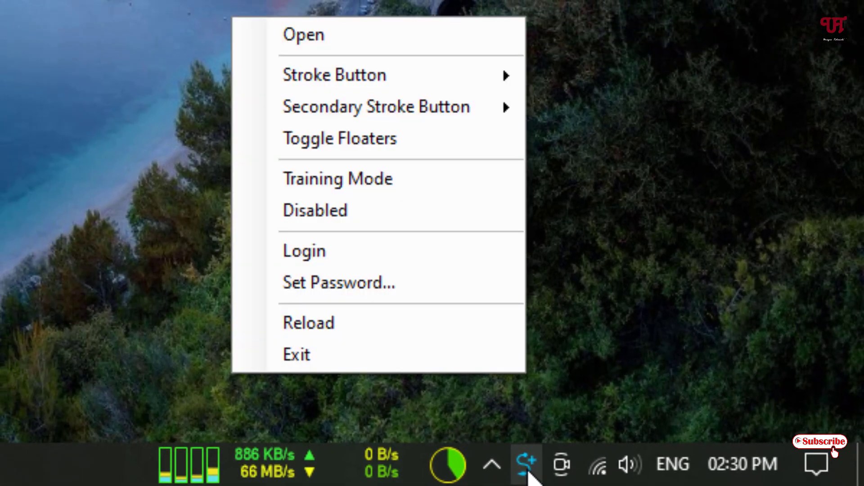
{"action": "mouse_move", "coordinate": [408, 93]}
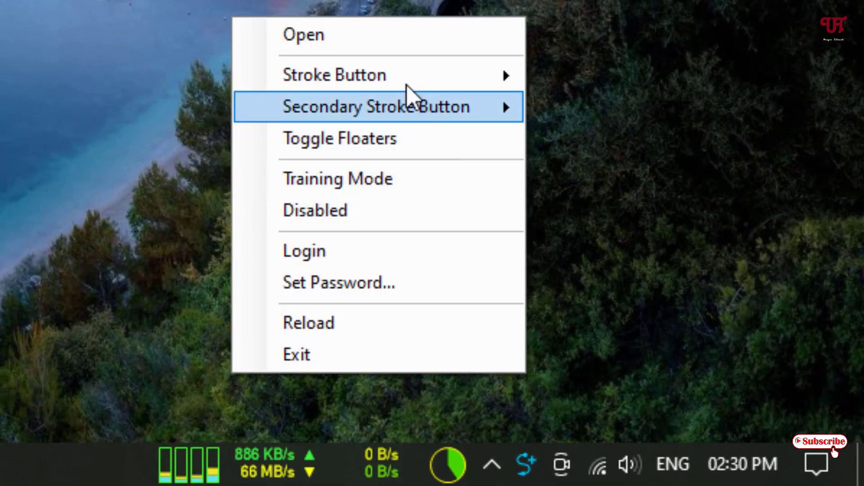
- Open StrokesPlus.net Settings on Global Actions from the tray menu's Open item
{"action": "left_click", "coordinate": [304, 35]}
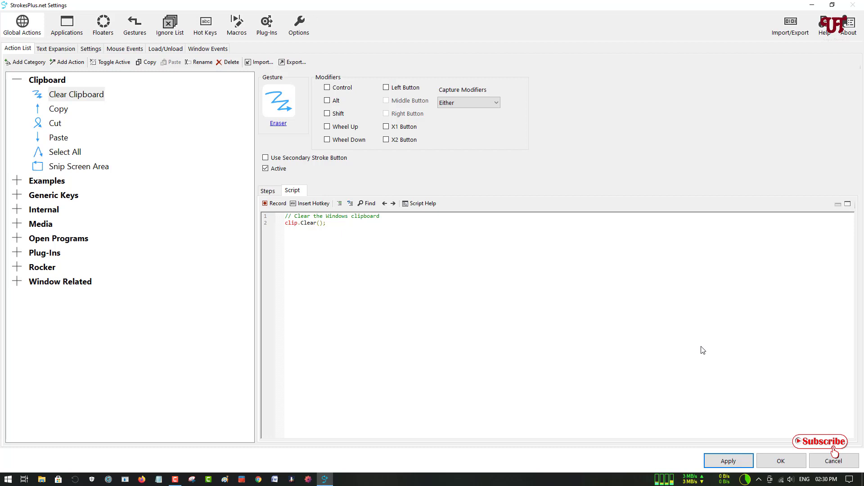
{"action": "mouse_move", "coordinate": [653, 326]}
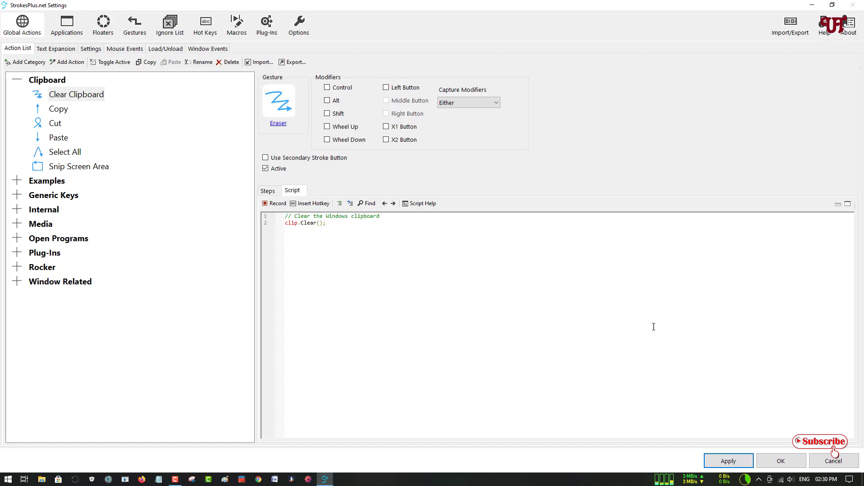
{"action": "mouse_move", "coordinate": [51, 152]}
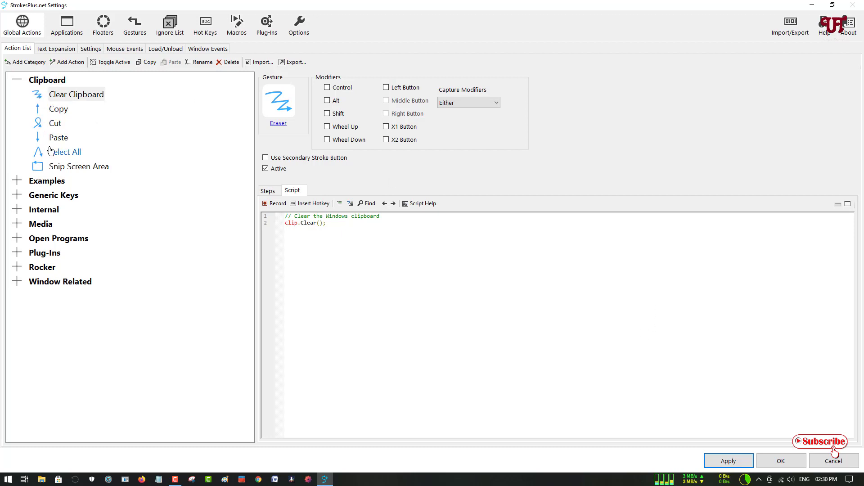
{"action": "mouse_move", "coordinate": [41, 246]}
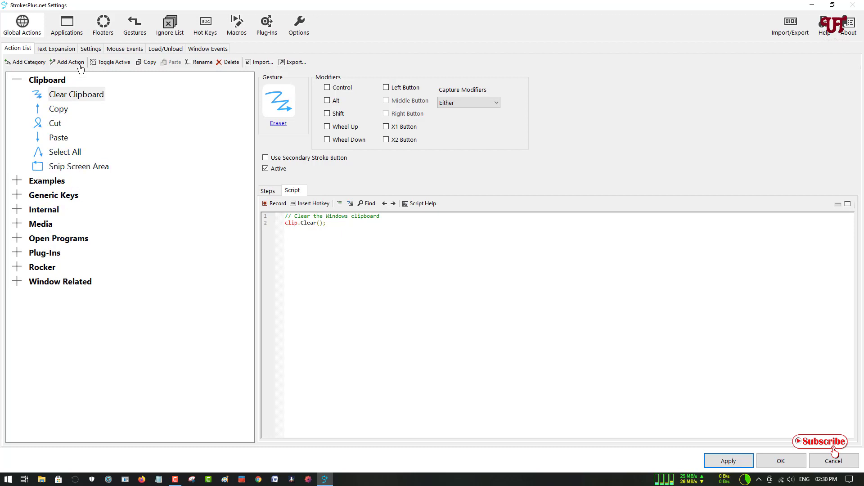
- Switch Settings to the Applications page listing Chrome, Excel and Windows Desktop
{"action": "left_click", "coordinate": [67, 25]}
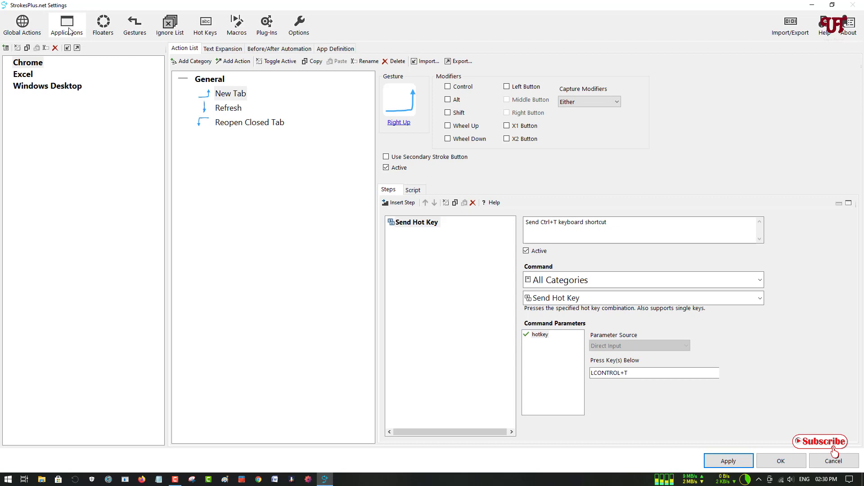
{"action": "mouse_move", "coordinate": [26, 65]}
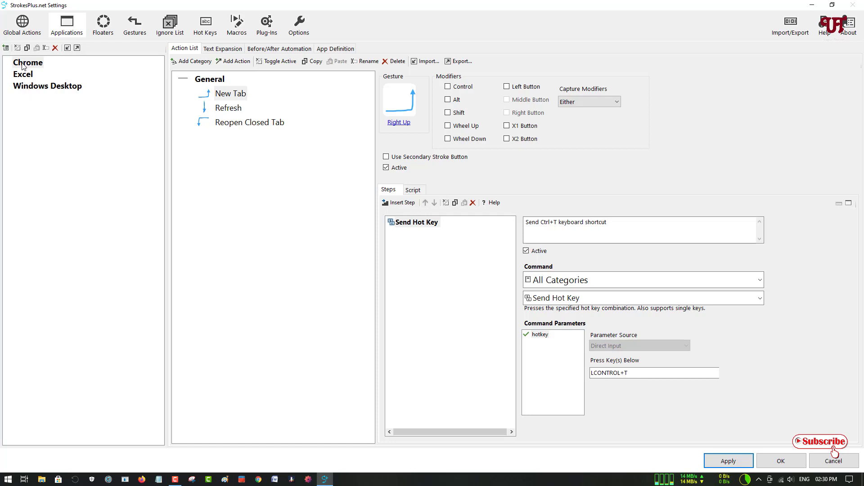
{"action": "mouse_move", "coordinate": [61, 99]}
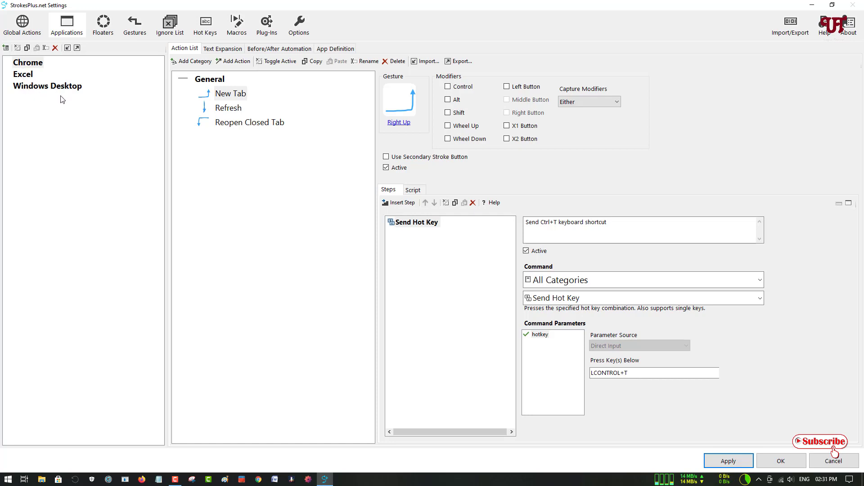
- Select Windows Desktop to view its Ignore actions and Ignore Center's do-nothing script
{"action": "left_click", "coordinate": [47, 86]}
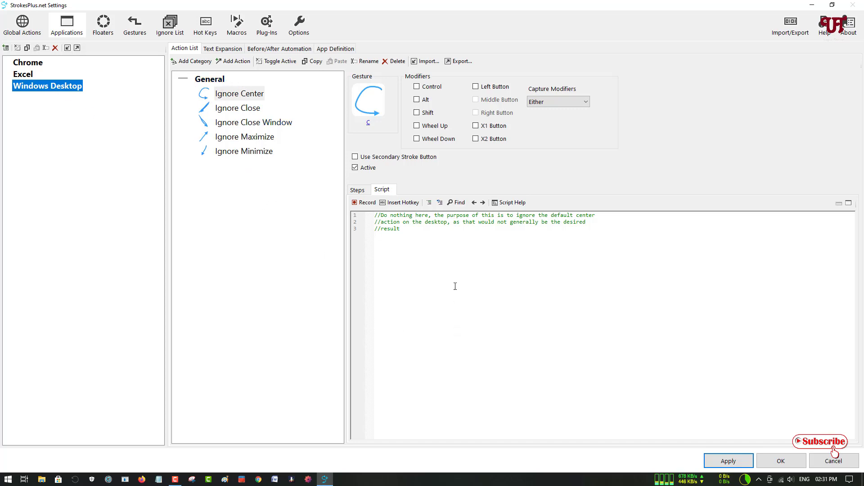
{"action": "mouse_move", "coordinate": [288, 197]}
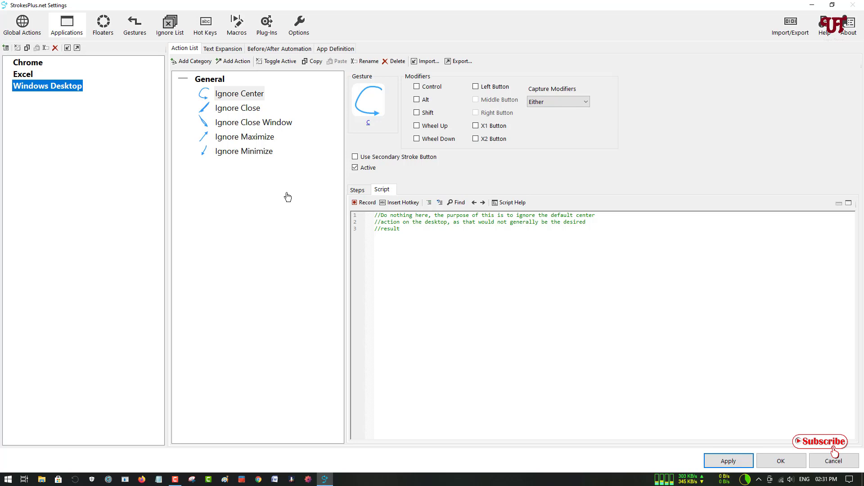
{"action": "mouse_move", "coordinate": [319, 248]}
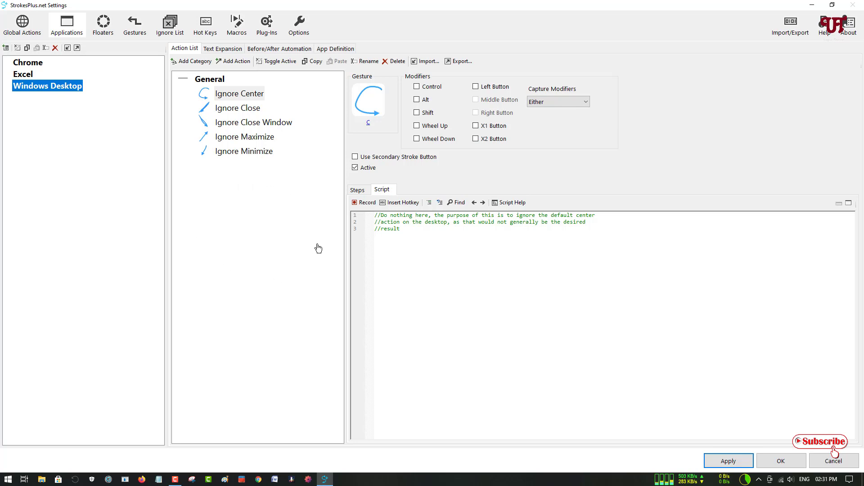
{"action": "mouse_move", "coordinate": [228, 103]}
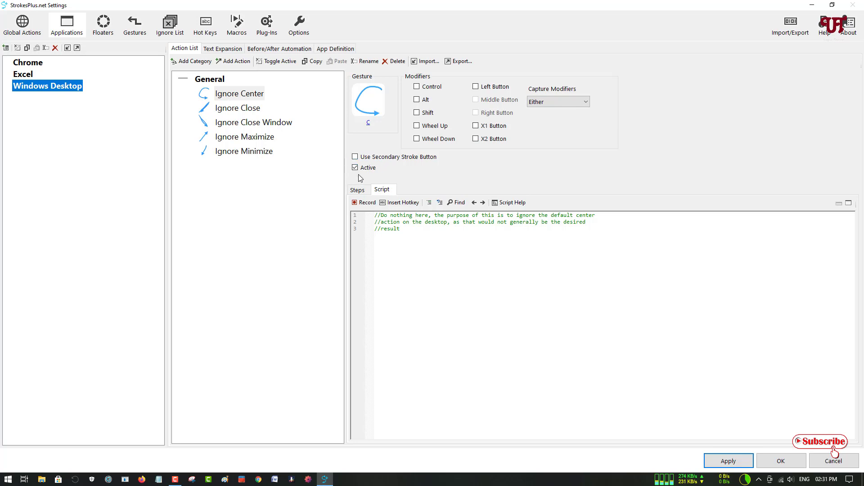
{"action": "mouse_move", "coordinate": [376, 177]}
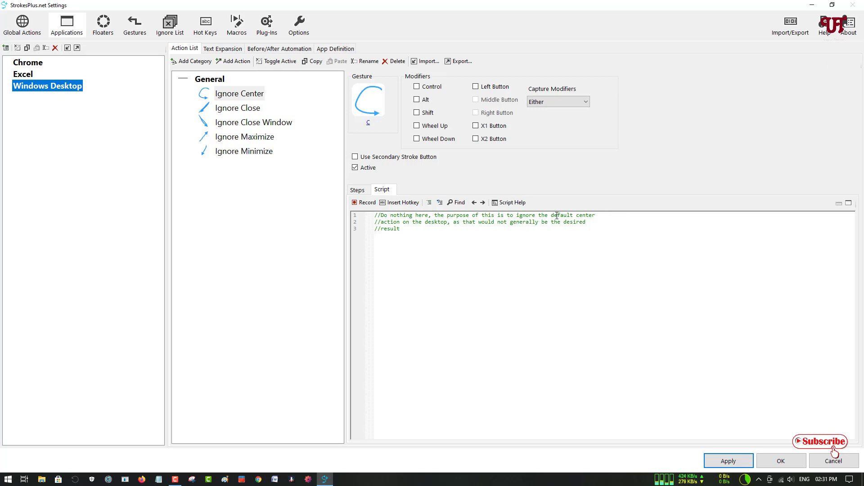
{"action": "mouse_move", "coordinate": [706, 96]}
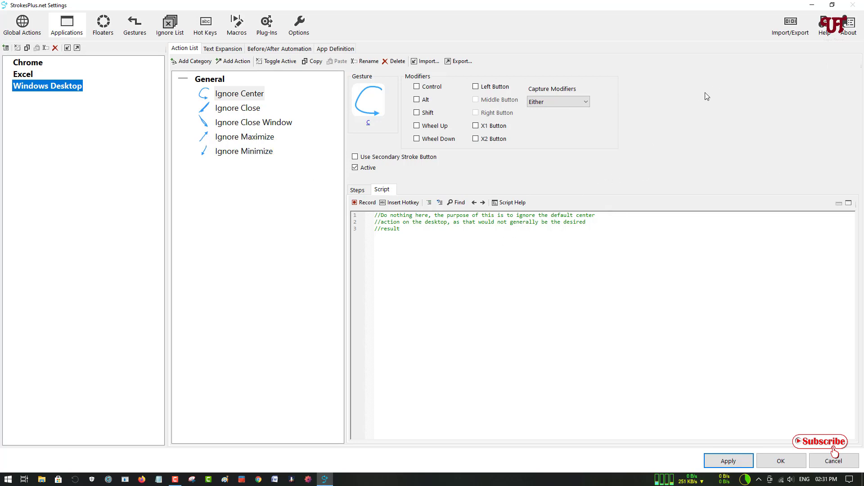
{"action": "mouse_move", "coordinate": [801, 56]}
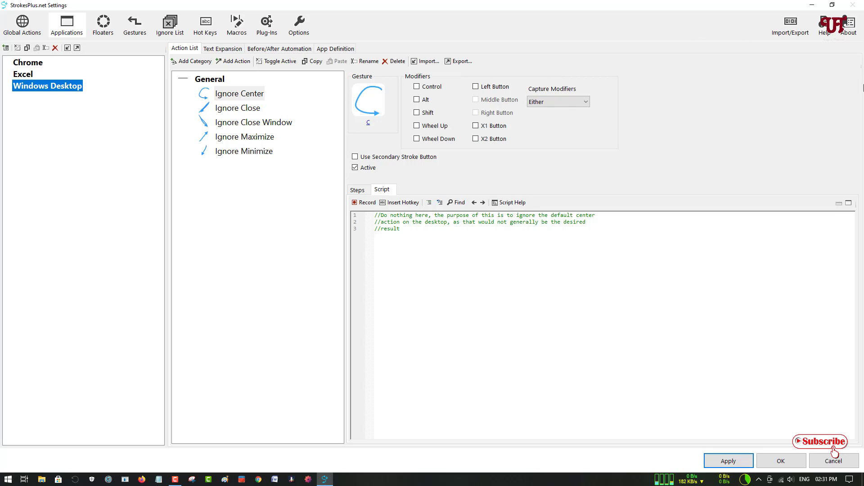
{"action": "mouse_move", "coordinate": [564, 198]}
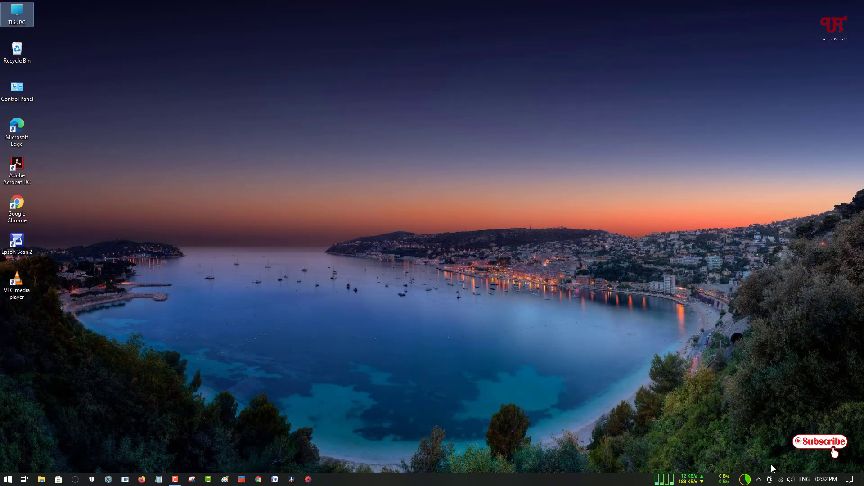
{"action": "mouse_move", "coordinate": [594, 483]}
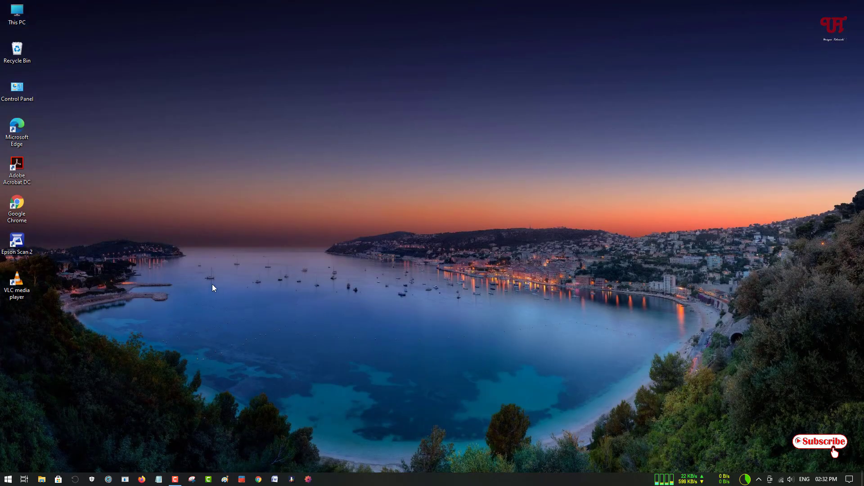
{"action": "mouse_move", "coordinate": [18, 86]}
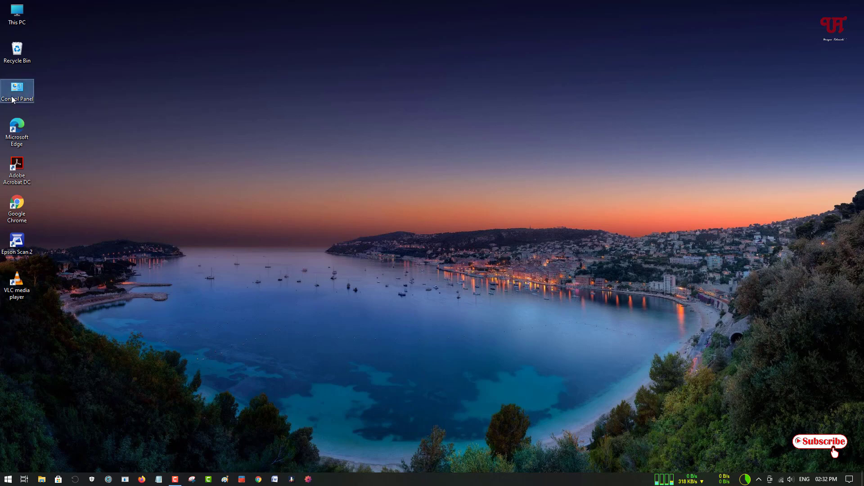
- Open Control Panel from the desktop icon, showing settings in Category view
{"action": "double_click", "coordinate": [17, 86]}
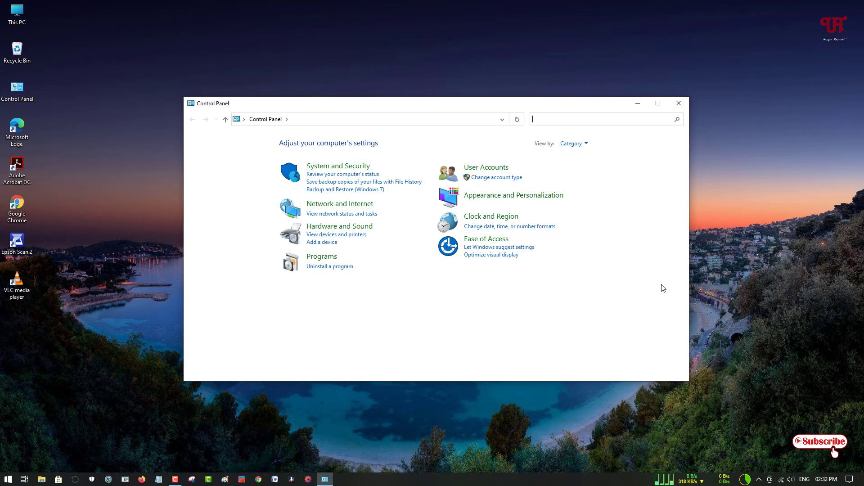
{"action": "mouse_move", "coordinate": [620, 231]}
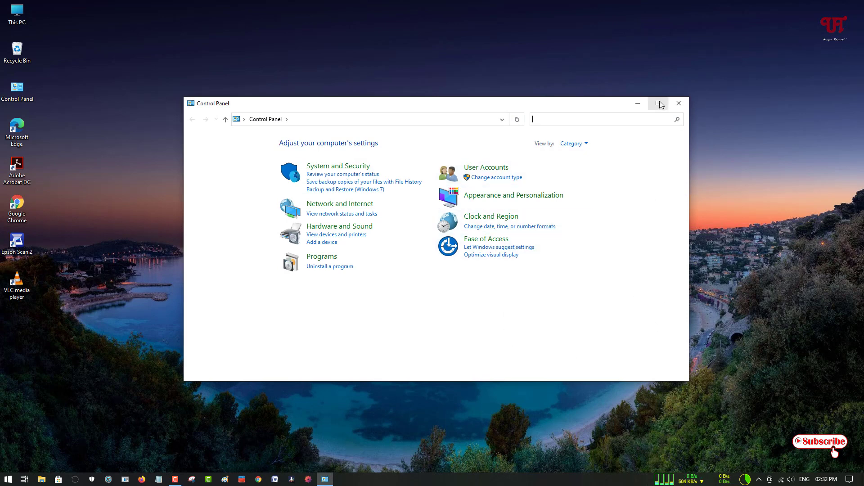
{"action": "mouse_move", "coordinate": [658, 104]}
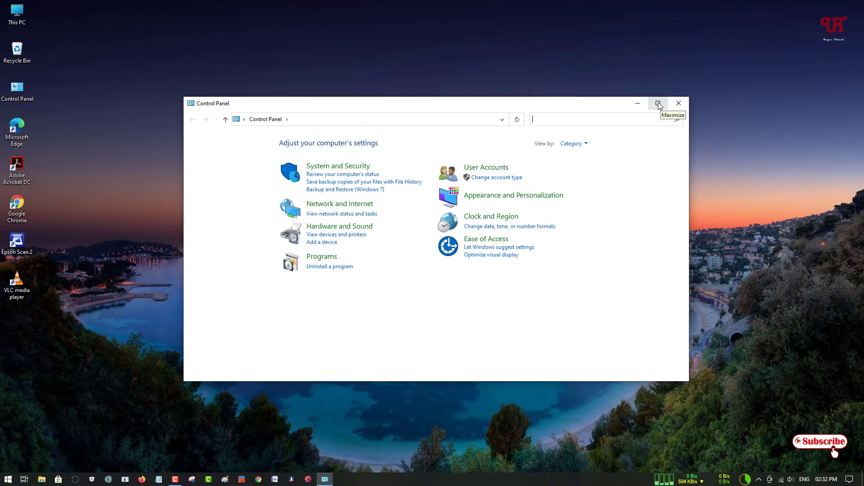
{"action": "mouse_move", "coordinate": [657, 105]}
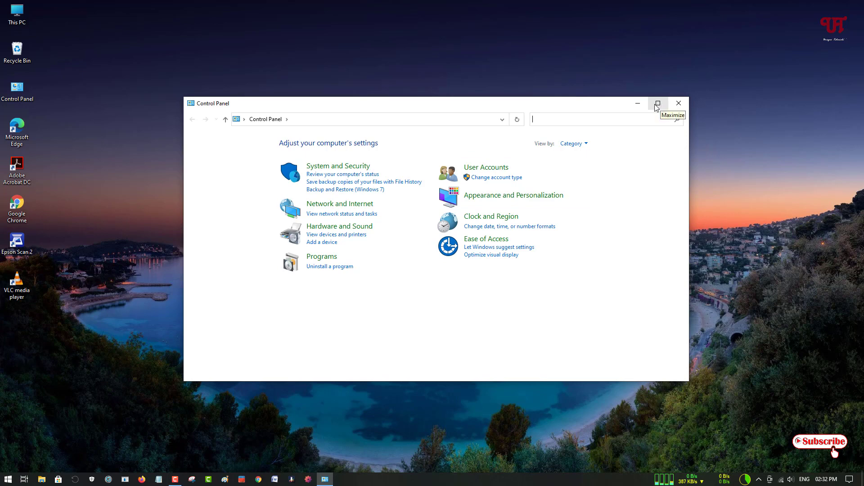
{"action": "mouse_move", "coordinate": [639, 250]}
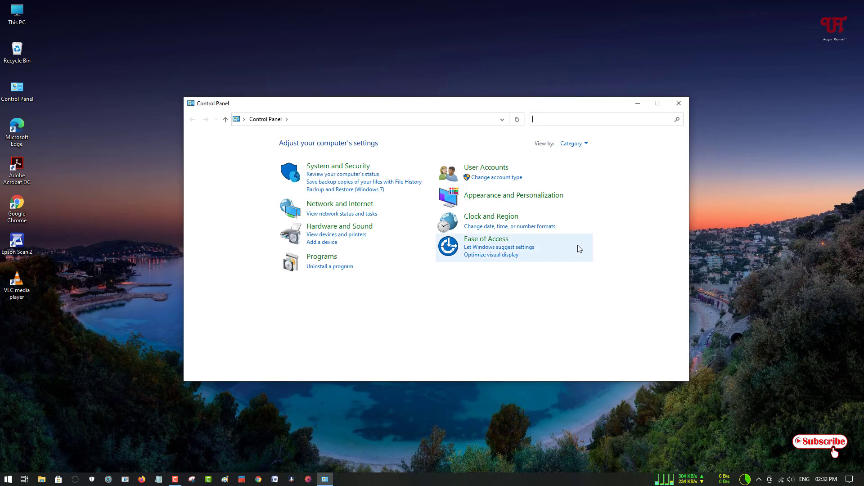
{"action": "mouse_move", "coordinate": [605, 284]}
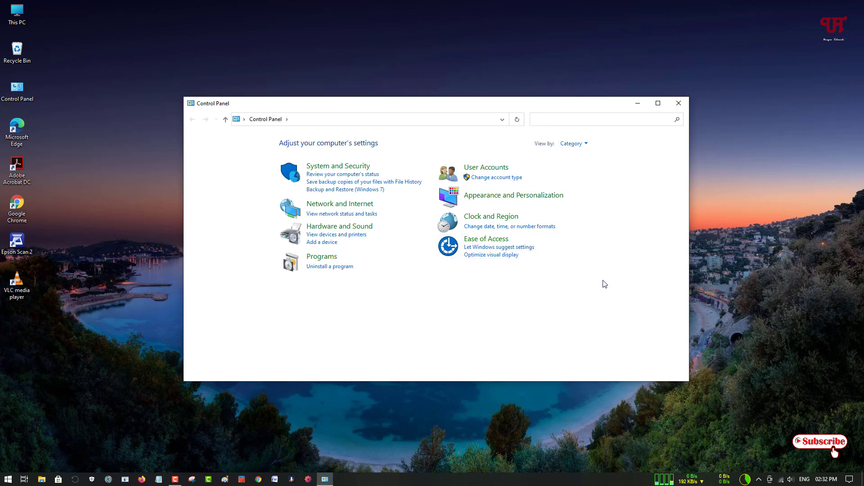
{"action": "left_click", "coordinate": [600, 119]}
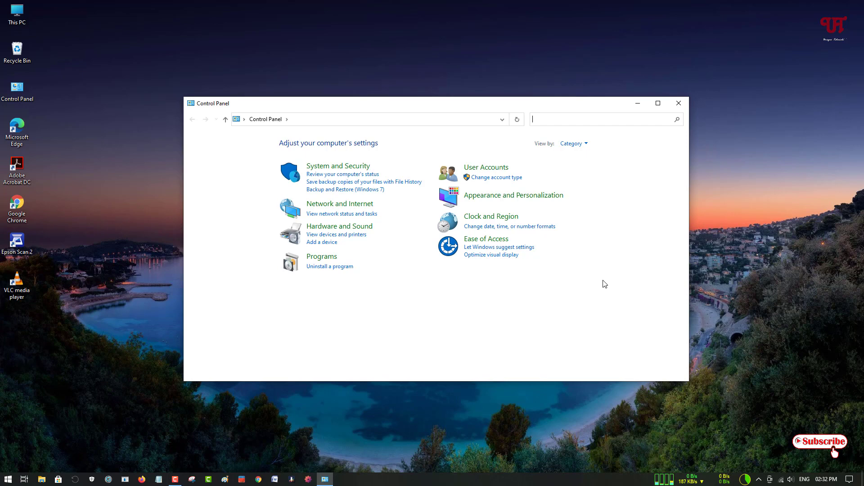
{"action": "mouse_move", "coordinate": [598, 282]}
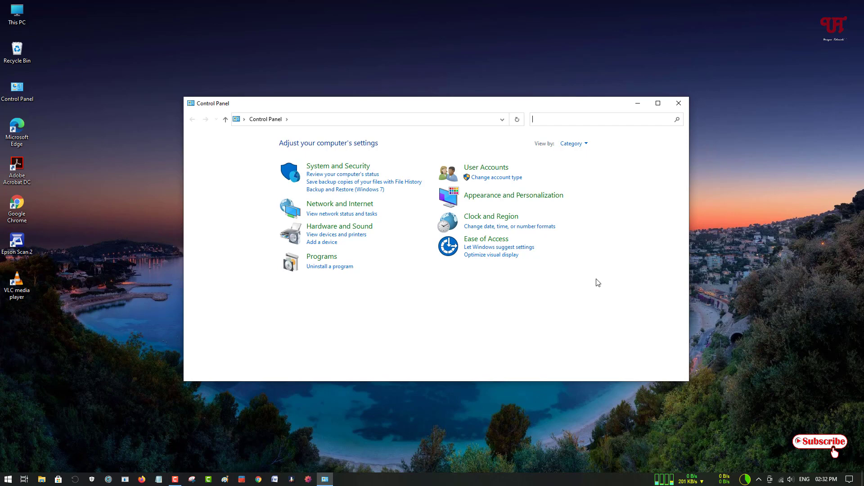
{"action": "mouse_move", "coordinate": [608, 271]}
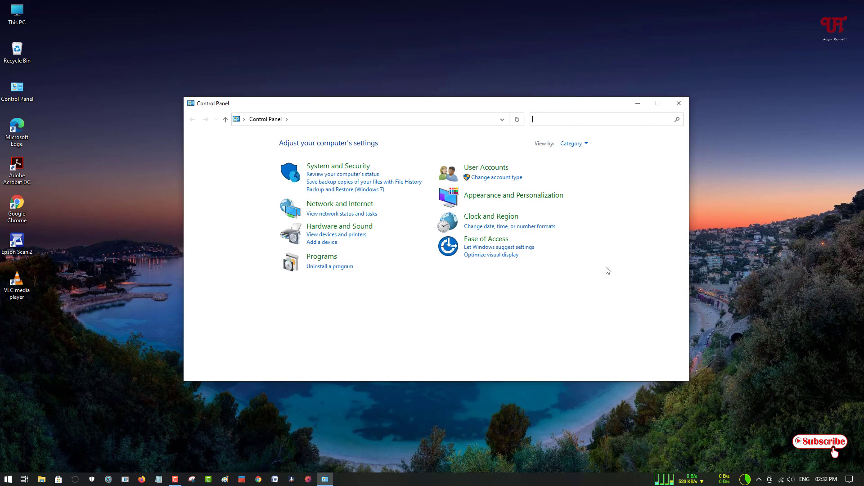
{"action": "mouse_move", "coordinate": [668, 194]}
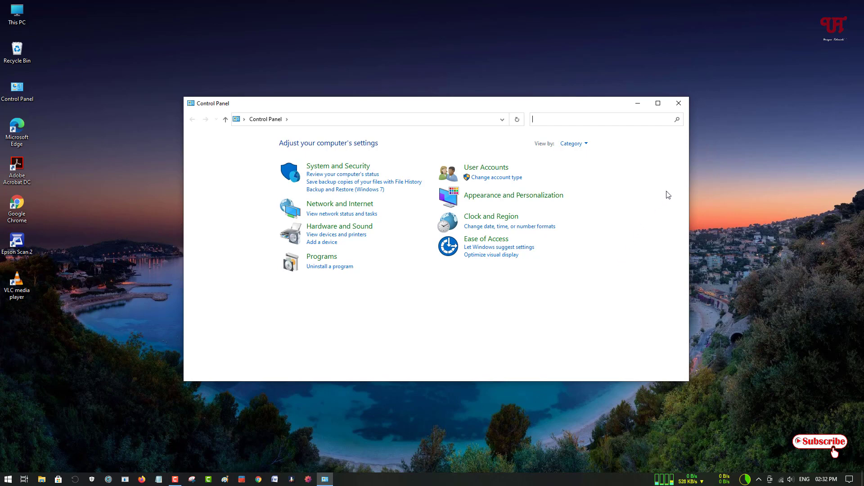
{"action": "mouse_move", "coordinate": [587, 260]}
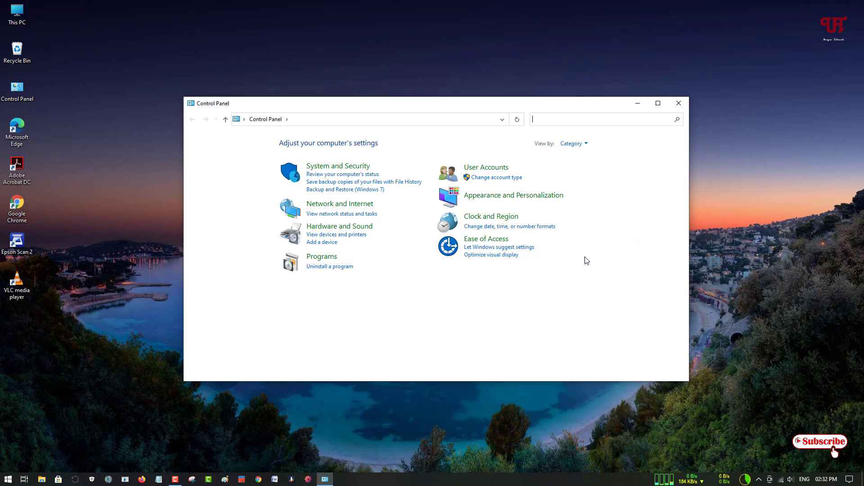
{"action": "mouse_move", "coordinate": [583, 274]}
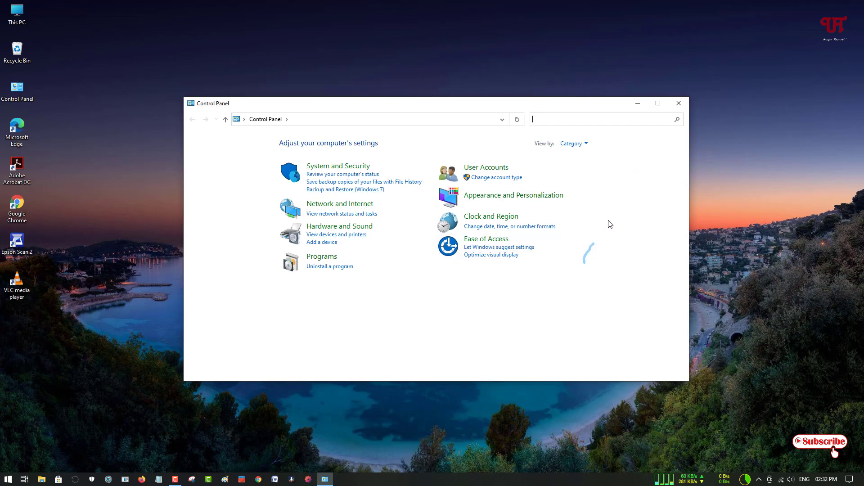
- Maximize the Control Panel window, then restore it to normal size
{"action": "left_click", "coordinate": [658, 103]}
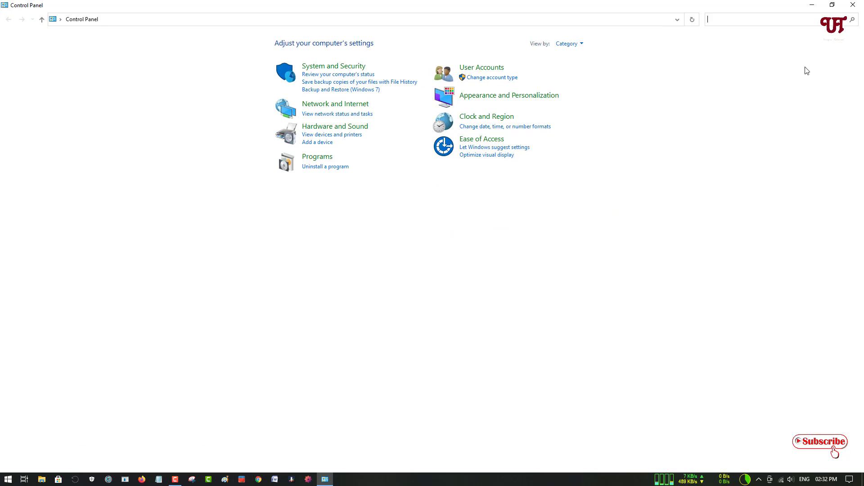
{"action": "mouse_move", "coordinate": [682, 172]}
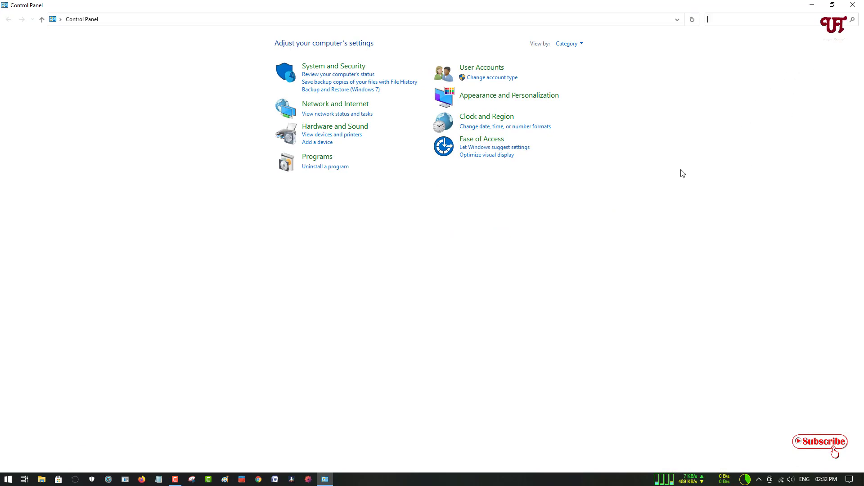
{"action": "left_click", "coordinate": [831, 5]}
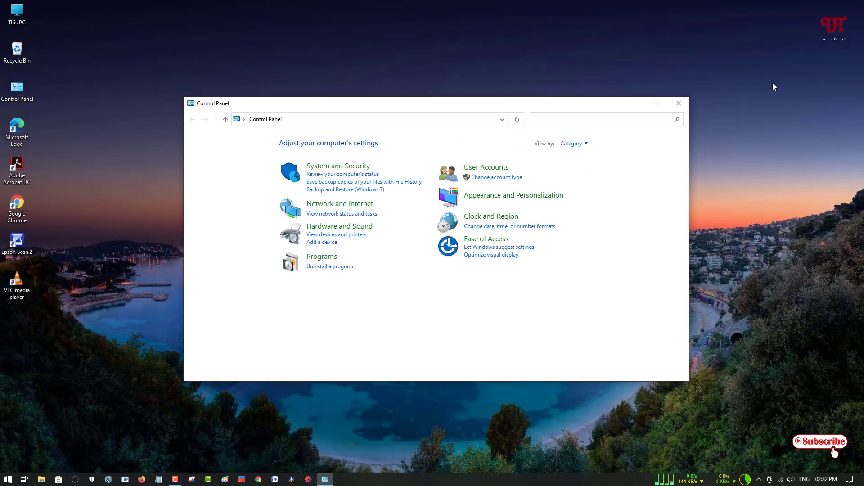
{"action": "mouse_move", "coordinate": [774, 92]}
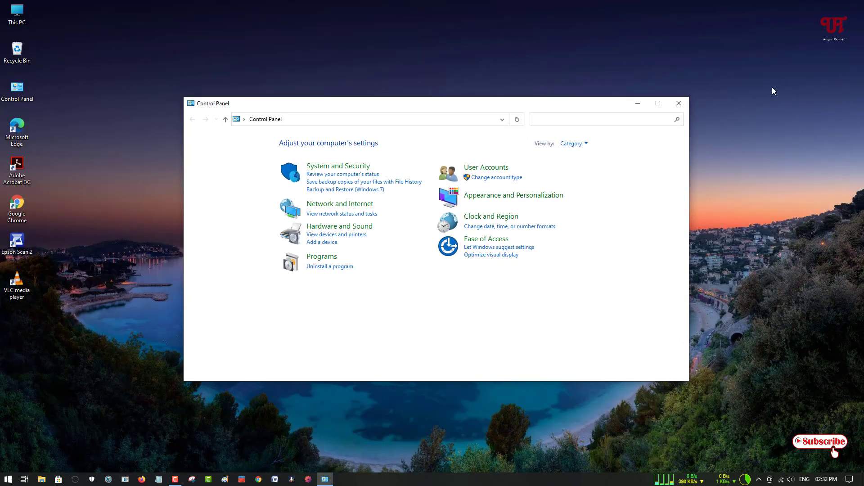
{"action": "left_click", "coordinate": [605, 119]}
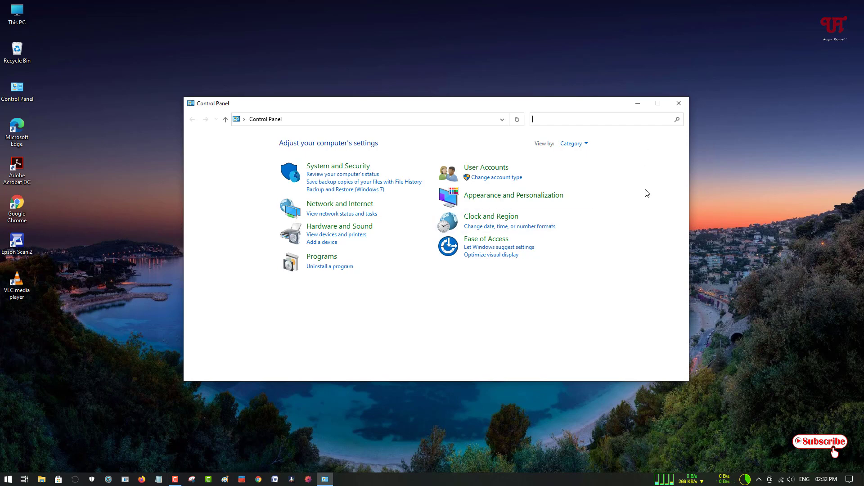
{"action": "mouse_move", "coordinate": [637, 184]}
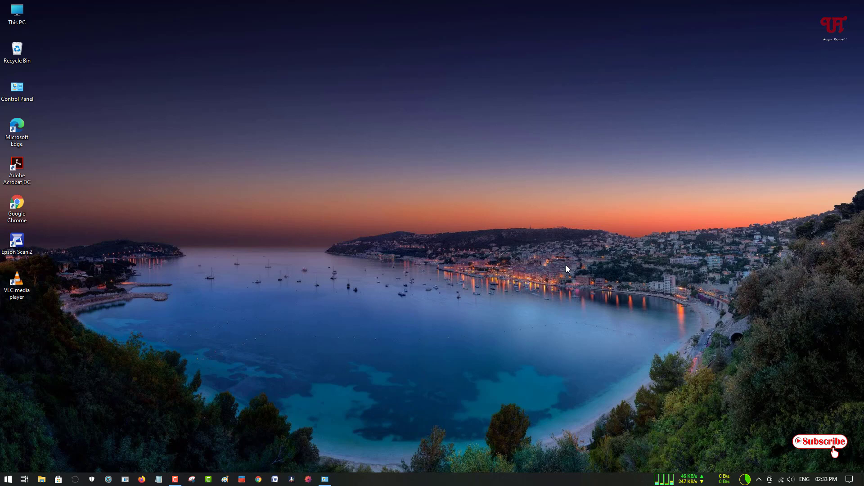
{"action": "mouse_move", "coordinate": [748, 470]}
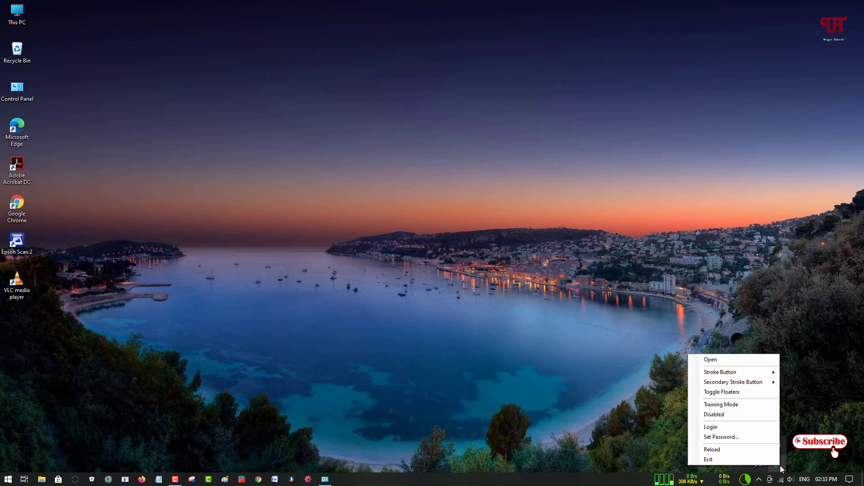
- Reopen StrokesPlus.net Settings on Applications with Chrome's New Tab, Refresh and Reopen actions shown
{"action": "left_click", "coordinate": [710, 359]}
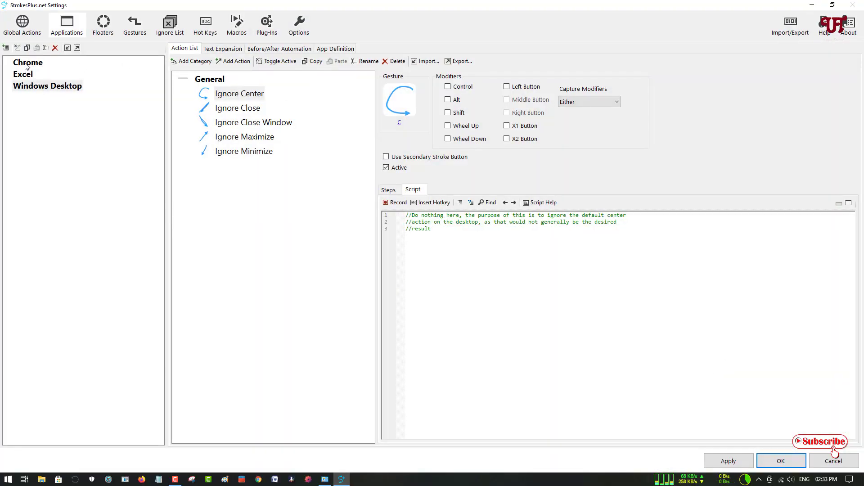
{"action": "left_click", "coordinate": [27, 63]}
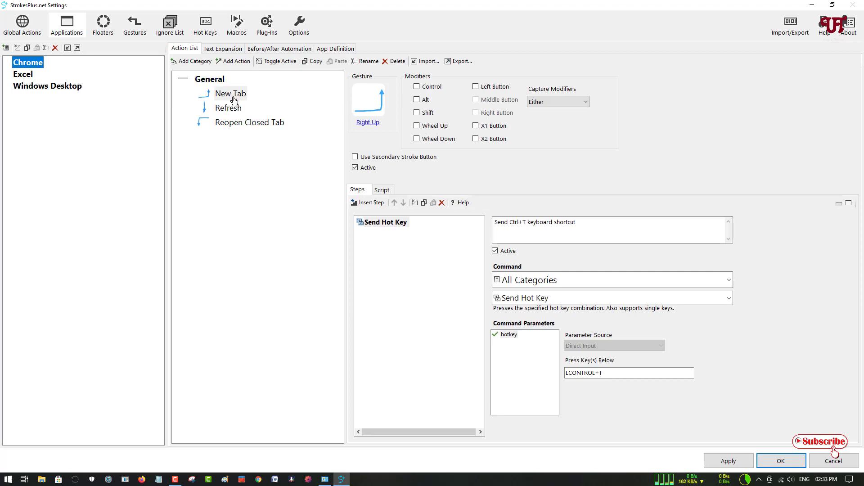
{"action": "mouse_move", "coordinate": [226, 105]}
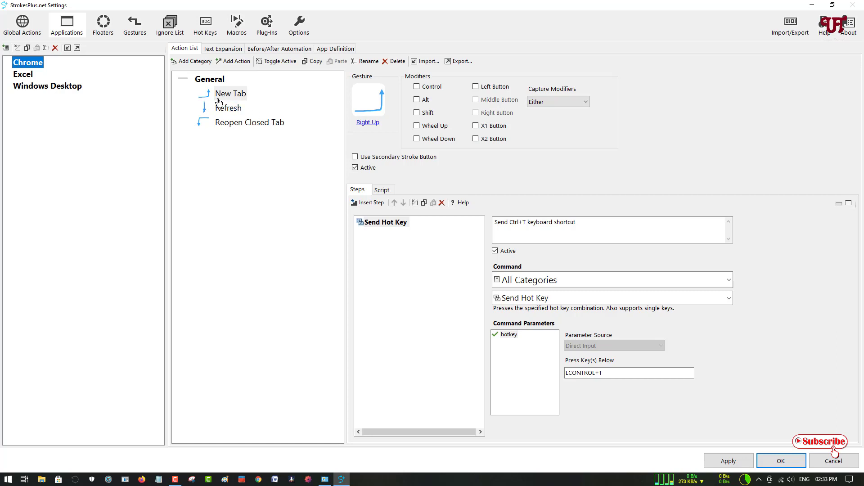
{"action": "mouse_move", "coordinate": [191, 155]}
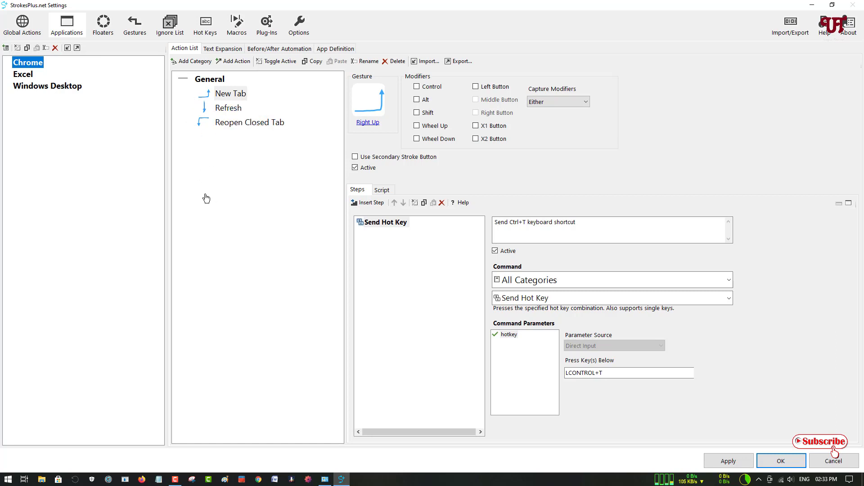
{"action": "mouse_move", "coordinate": [385, 127]}
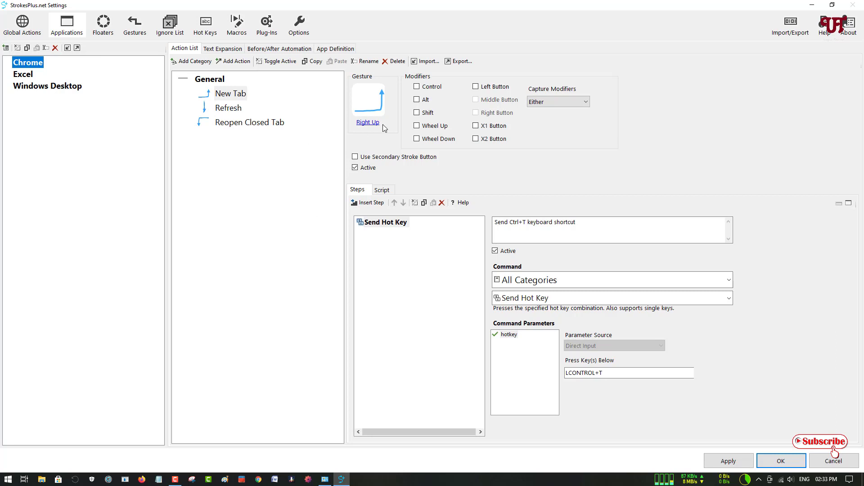
{"action": "mouse_move", "coordinate": [225, 112]}
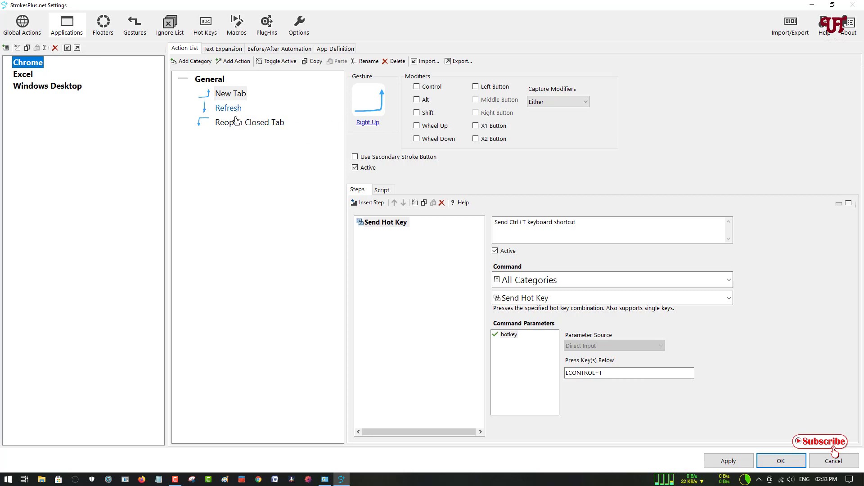
{"action": "mouse_move", "coordinate": [228, 111]}
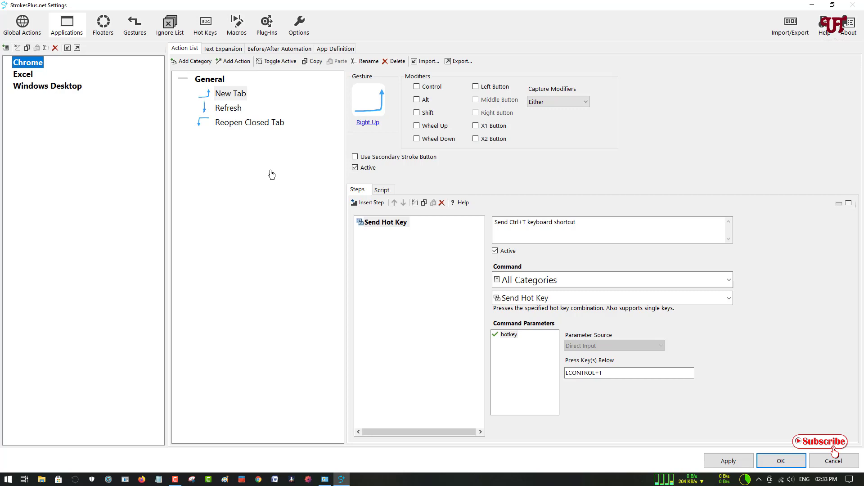
{"action": "mouse_move", "coordinate": [284, 163]}
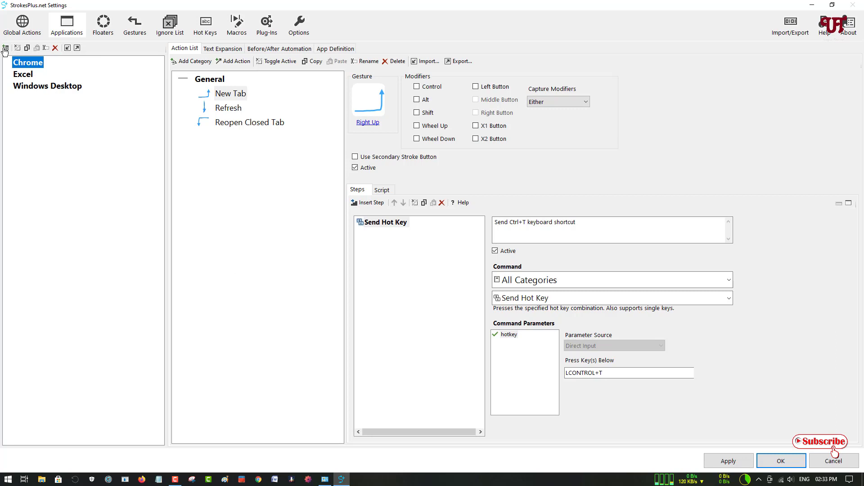
{"action": "mouse_move", "coordinate": [4, 48]}
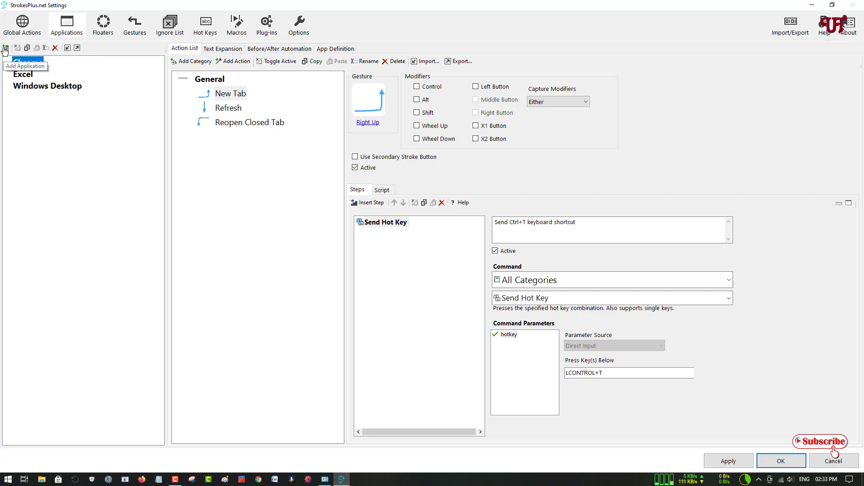
- Add a new application entry named 'vlc' to the Applications list
{"action": "left_click", "coordinate": [5, 47]}
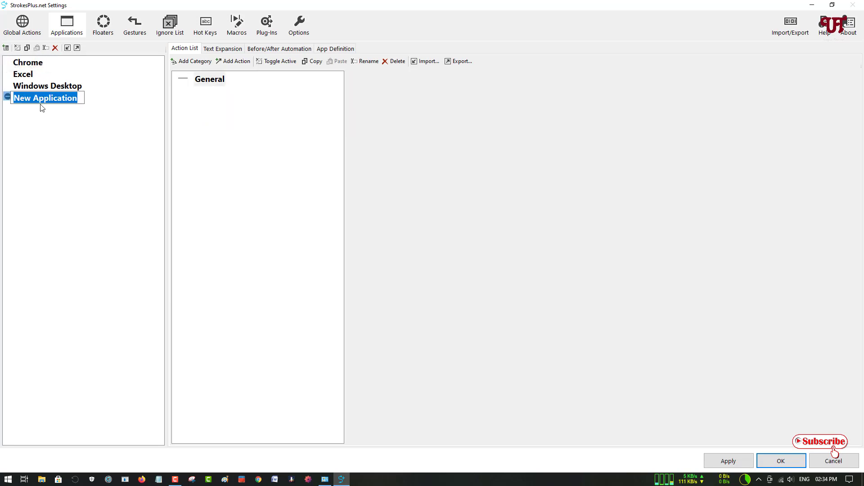
{"action": "mouse_move", "coordinate": [59, 111]}
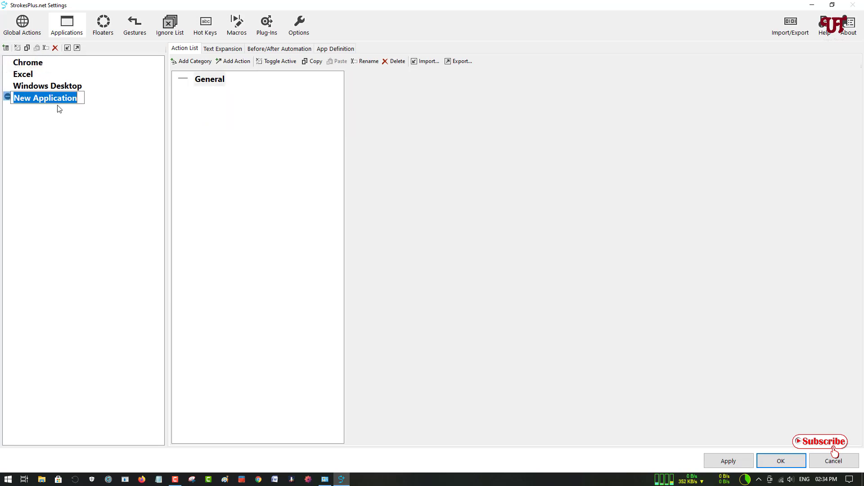
{"action": "type", "text": "v"}
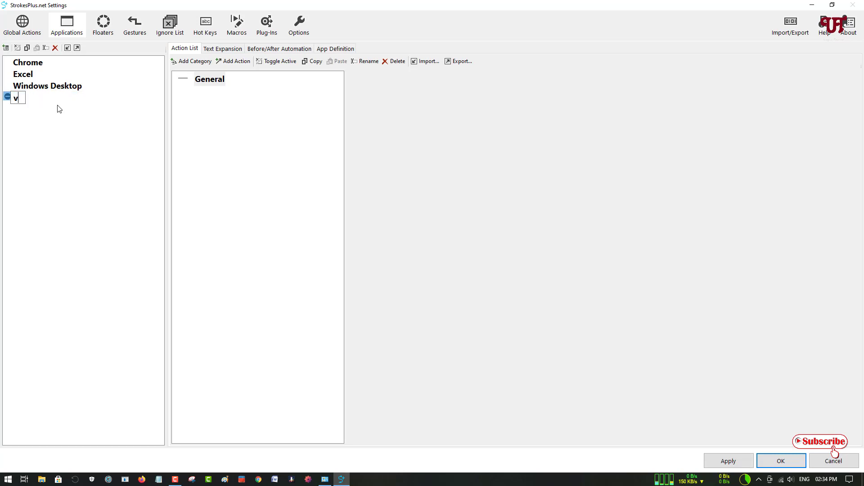
{"action": "type", "text": "lc"}
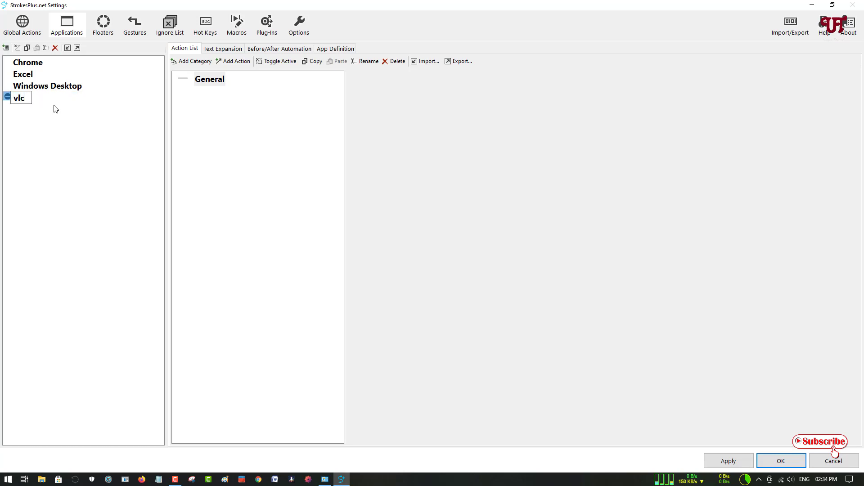
{"action": "left_click", "coordinate": [20, 97]}
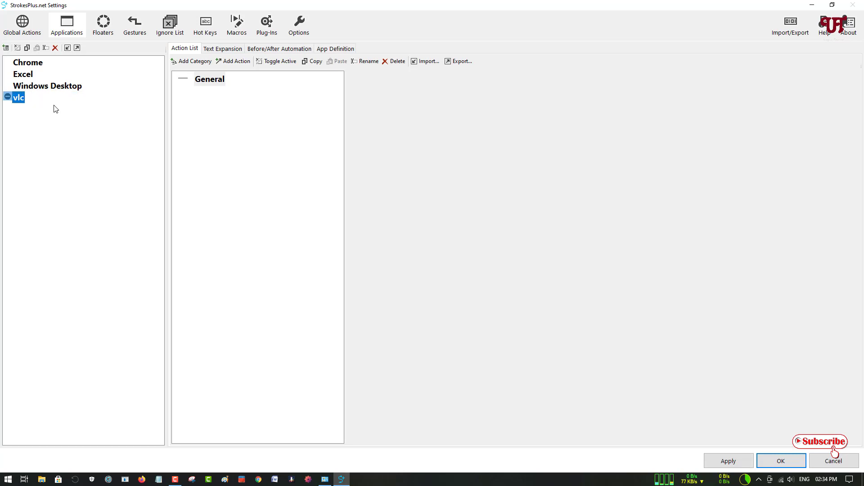
{"action": "mouse_move", "coordinate": [85, 122]}
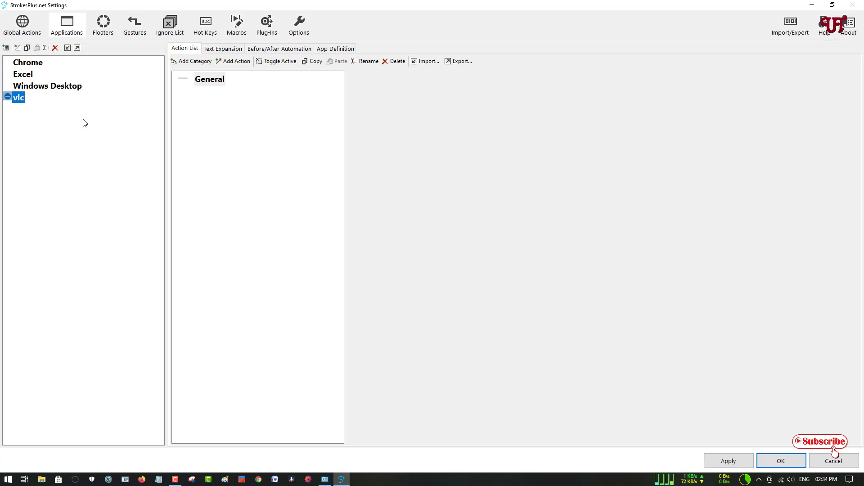
{"action": "double_click", "coordinate": [209, 79]}
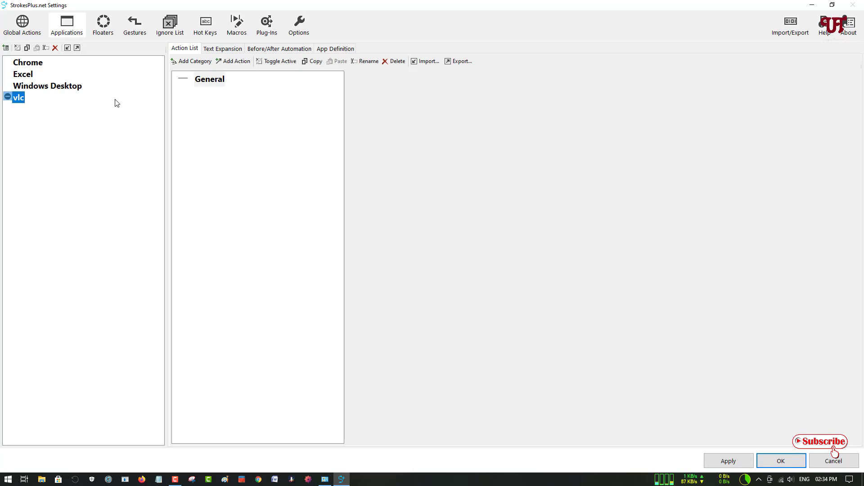
{"action": "mouse_move", "coordinate": [30, 65]}
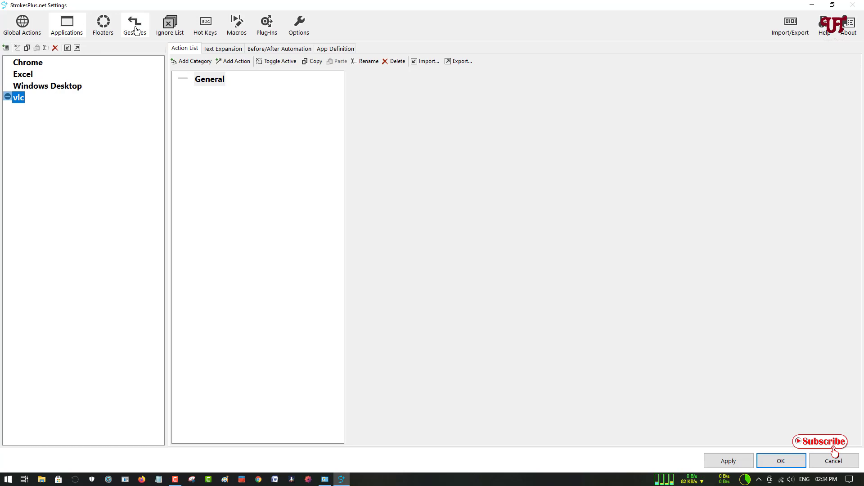
- Go to the Gestures page and start training a new gesture
{"action": "left_click", "coordinate": [134, 23]}
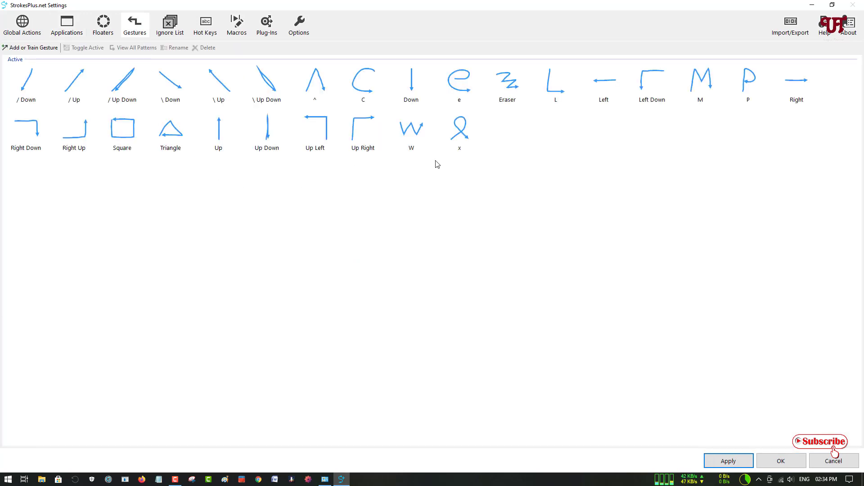
{"action": "mouse_move", "coordinate": [526, 132]}
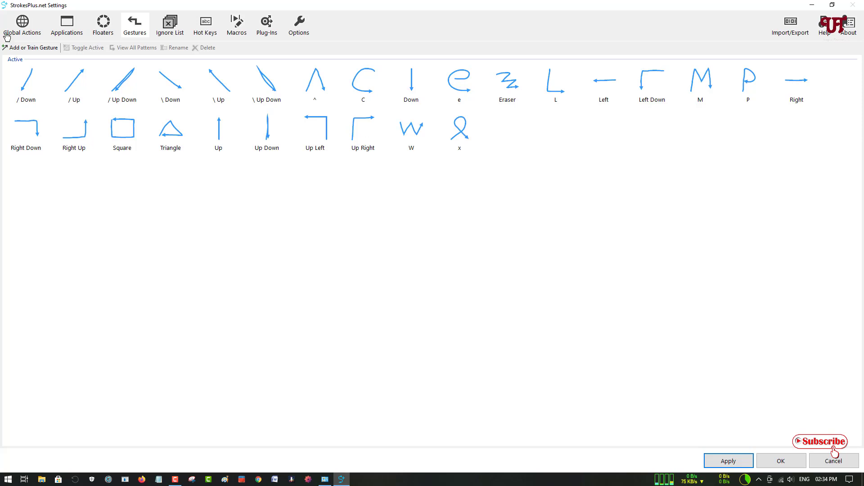
{"action": "mouse_move", "coordinate": [25, 50]}
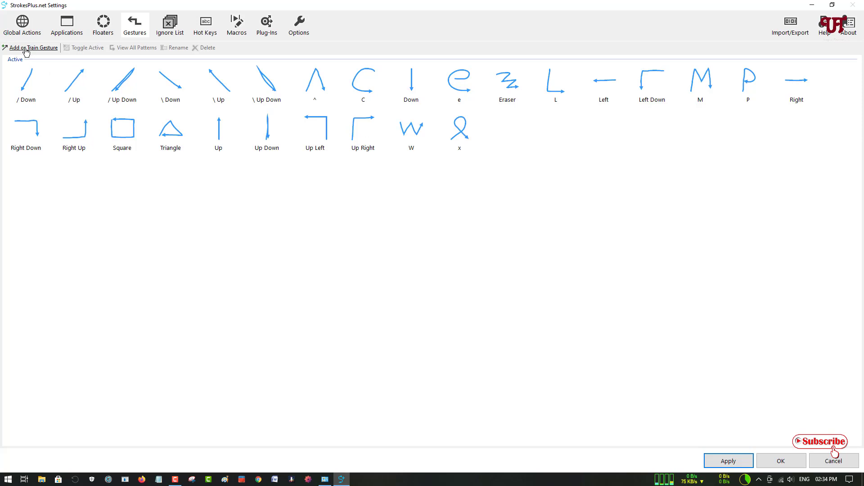
{"action": "left_click", "coordinate": [27, 48]}
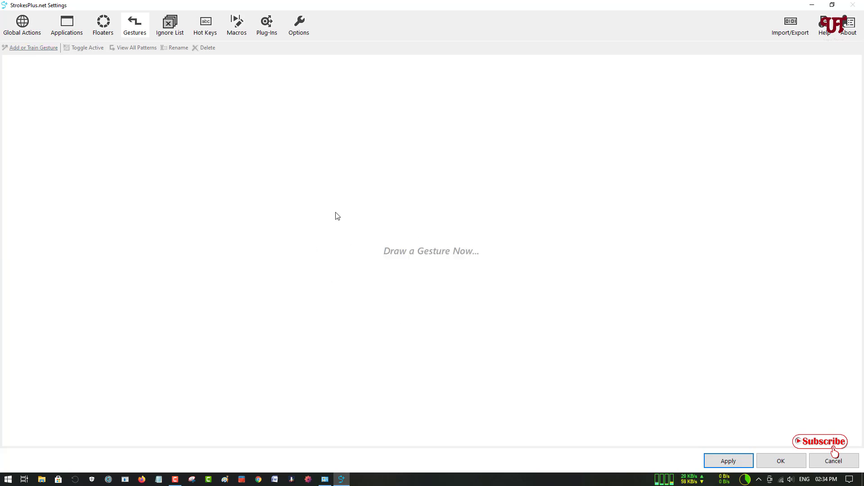
{"action": "mouse_move", "coordinate": [334, 197]}
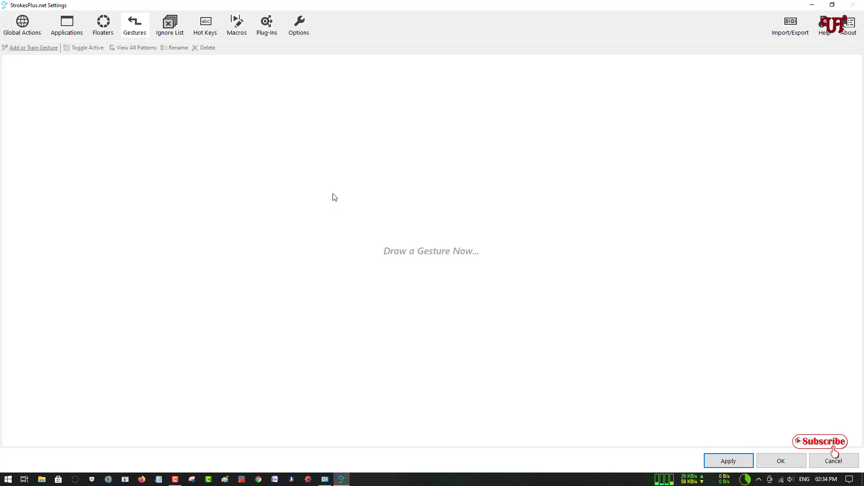
{"action": "mouse_move", "coordinate": [342, 159]}
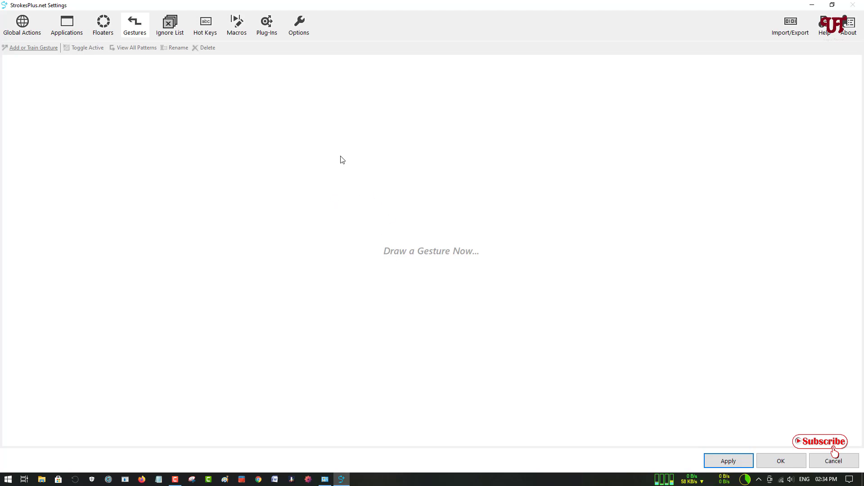
- Draw an upright loop gesture and name it 'circle upright'
{"action": "left_click_drag", "start_coordinate": [341, 154], "coordinate": [402, 270]}
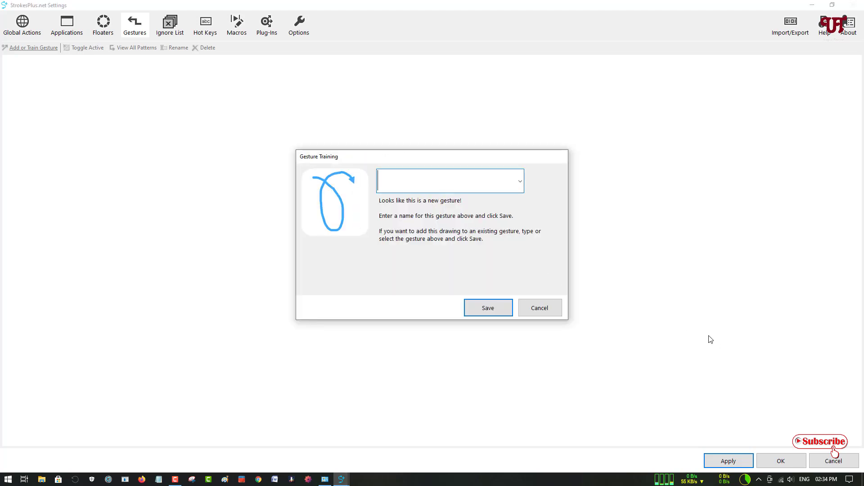
{"action": "mouse_move", "coordinate": [709, 335]}
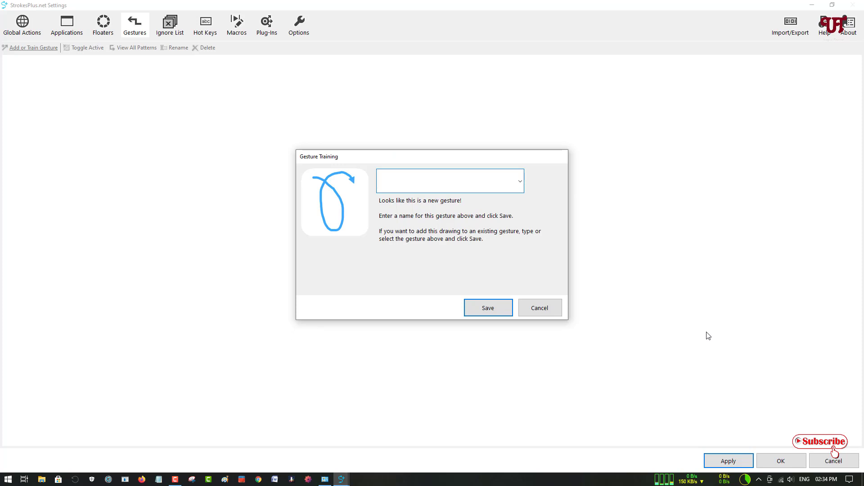
{"action": "type", "text": "cir"}
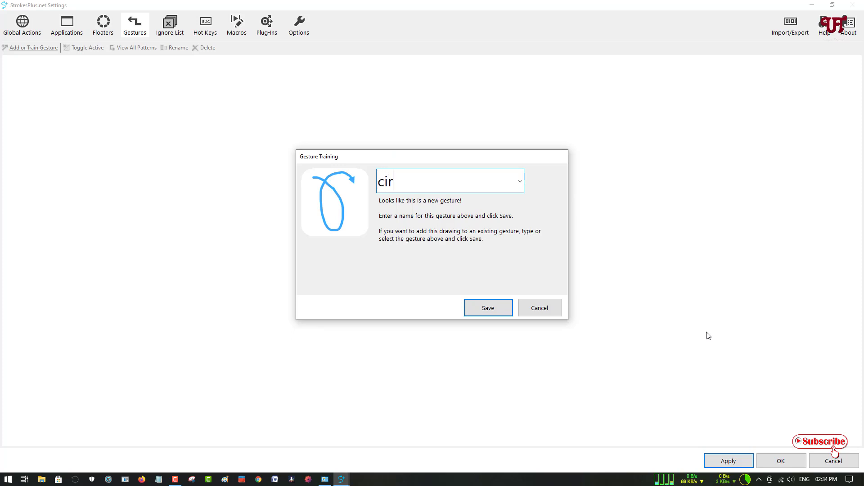
{"action": "type", "text": "cle upright"}
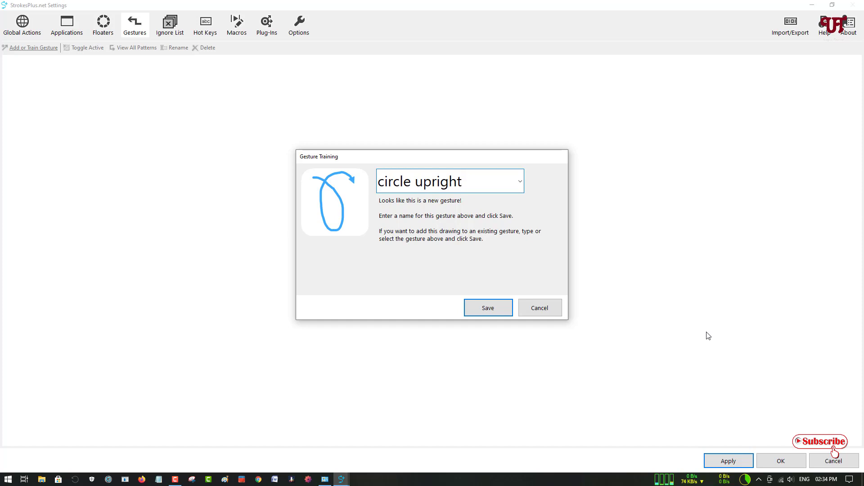
{"action": "mouse_move", "coordinate": [652, 357]}
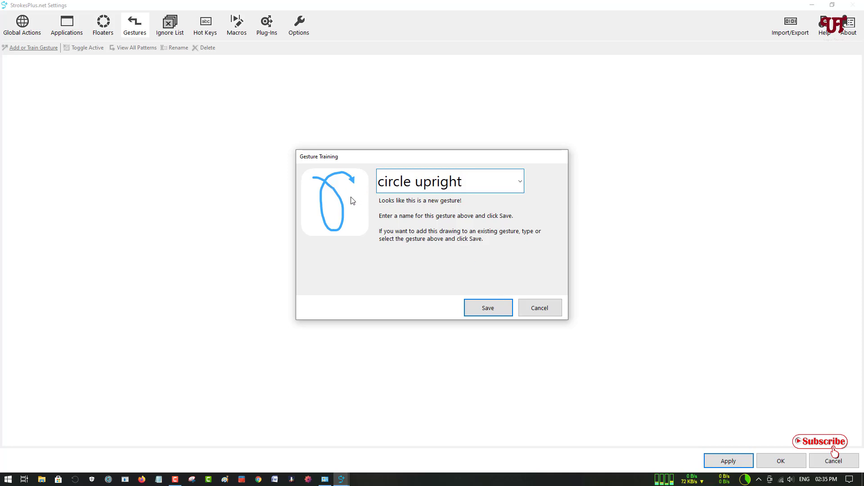
- Save the 'circle upright' gesture and close the Settings window
{"action": "left_click", "coordinate": [489, 307]}
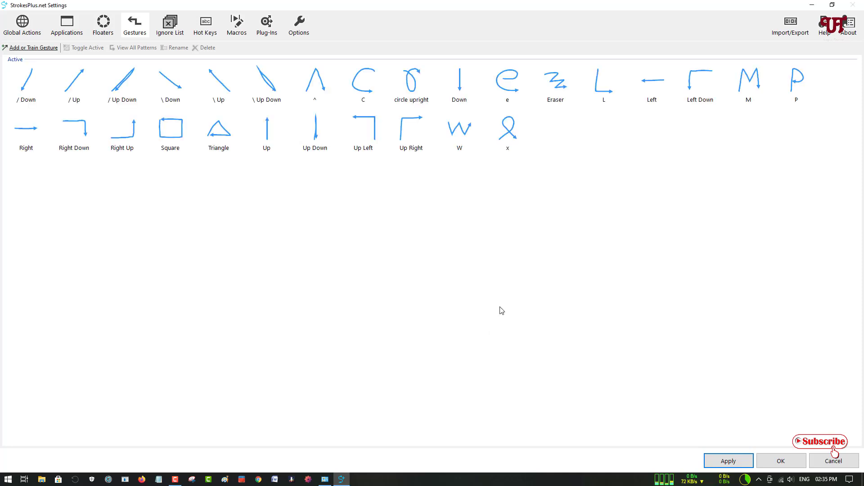
{"action": "mouse_move", "coordinate": [368, 208]}
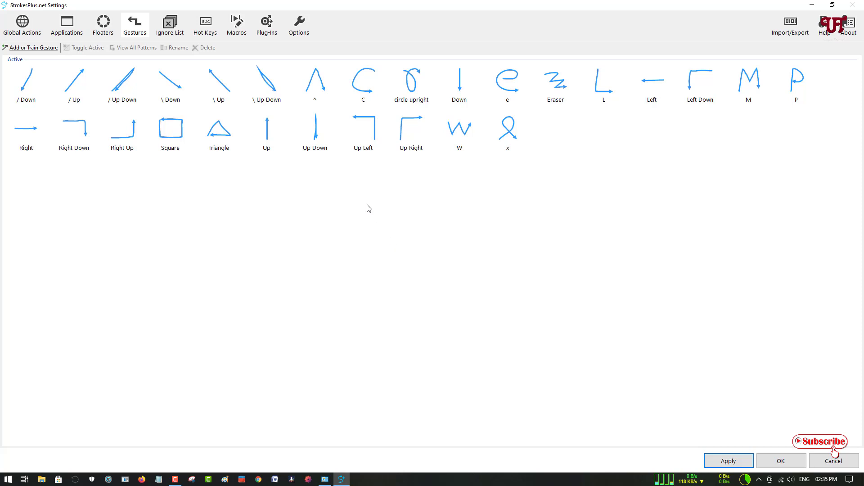
{"action": "mouse_move", "coordinate": [402, 96]}
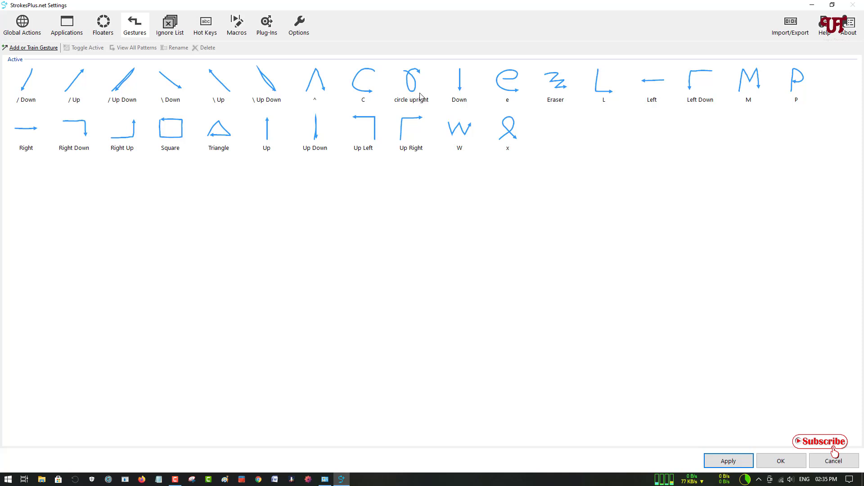
{"action": "mouse_move", "coordinate": [425, 267]}
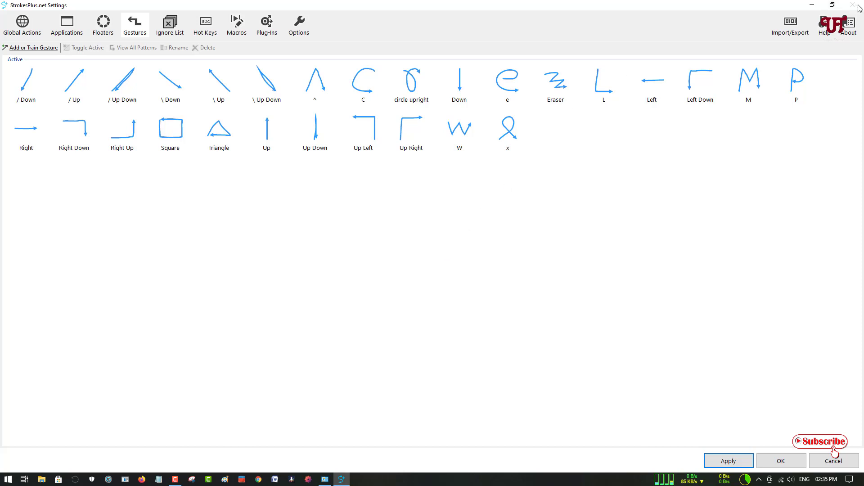
{"action": "left_click", "coordinate": [833, 460]}
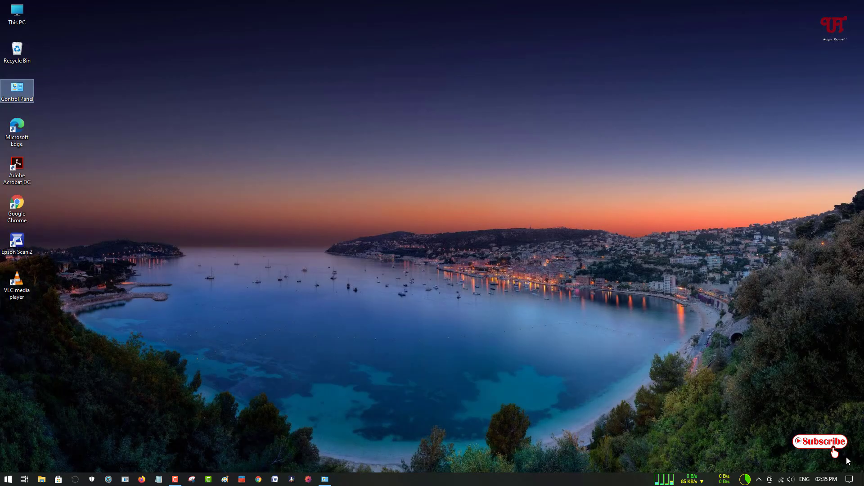
{"action": "mouse_move", "coordinate": [822, 415]}
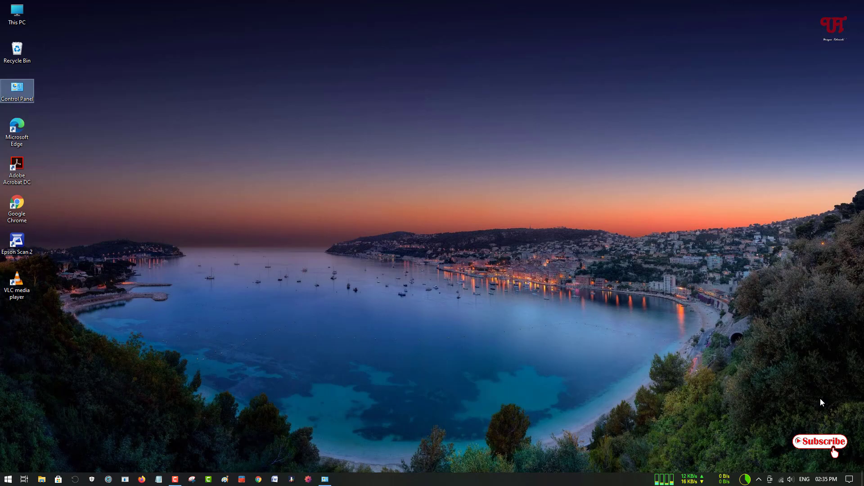